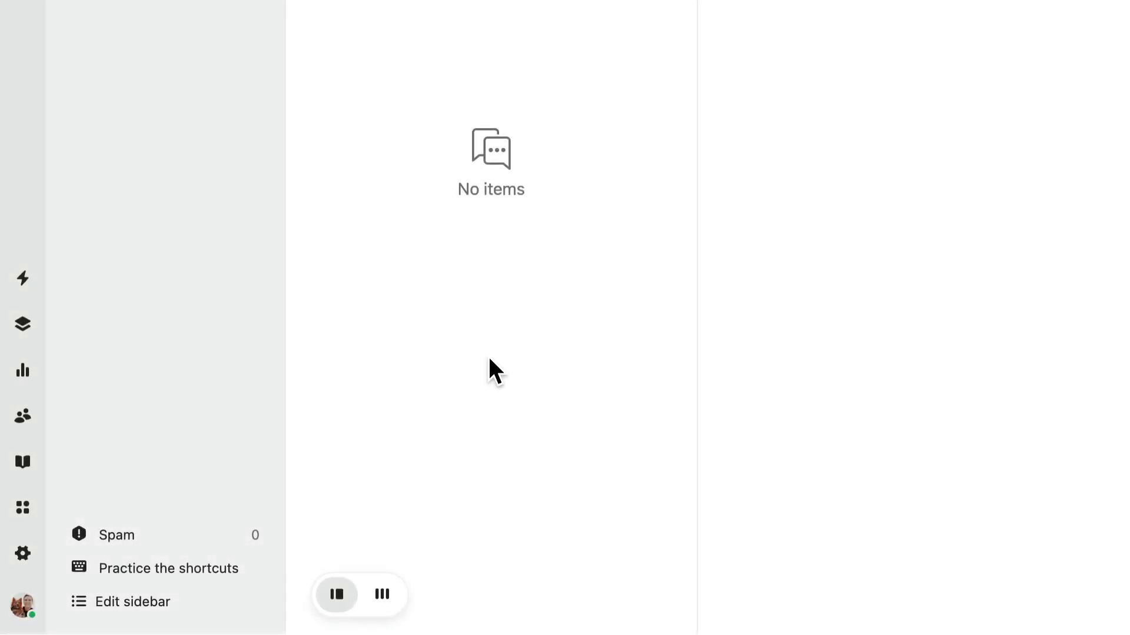
pyautogui.moveTo(22, 462)
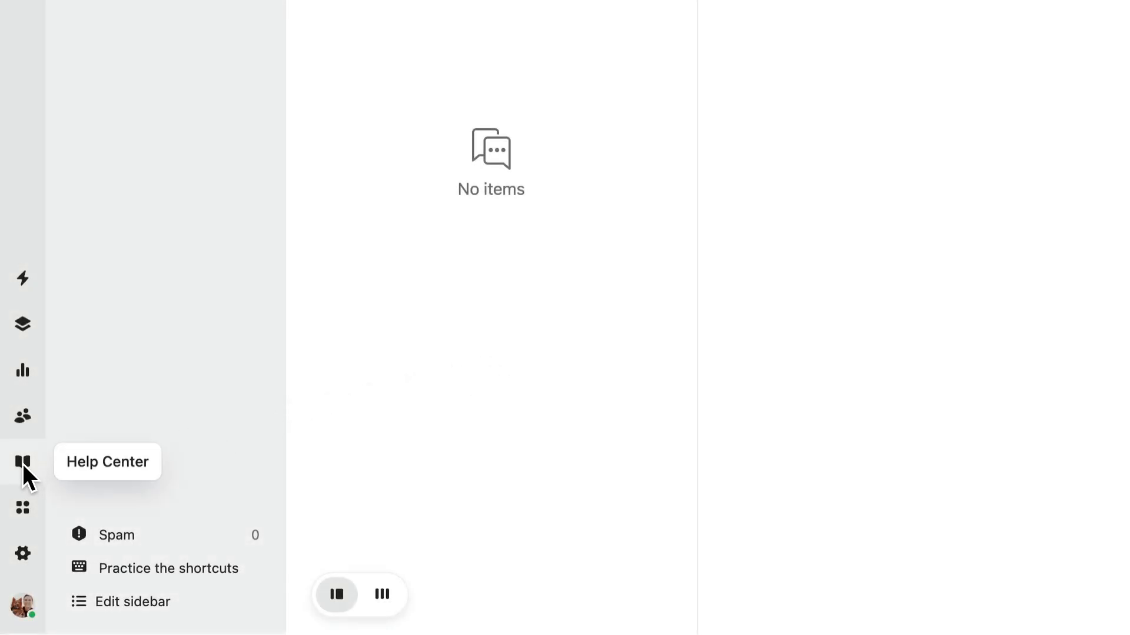
# Show the example draft 'Your first public article' from the Help Center article list
pyautogui.click(23, 462)
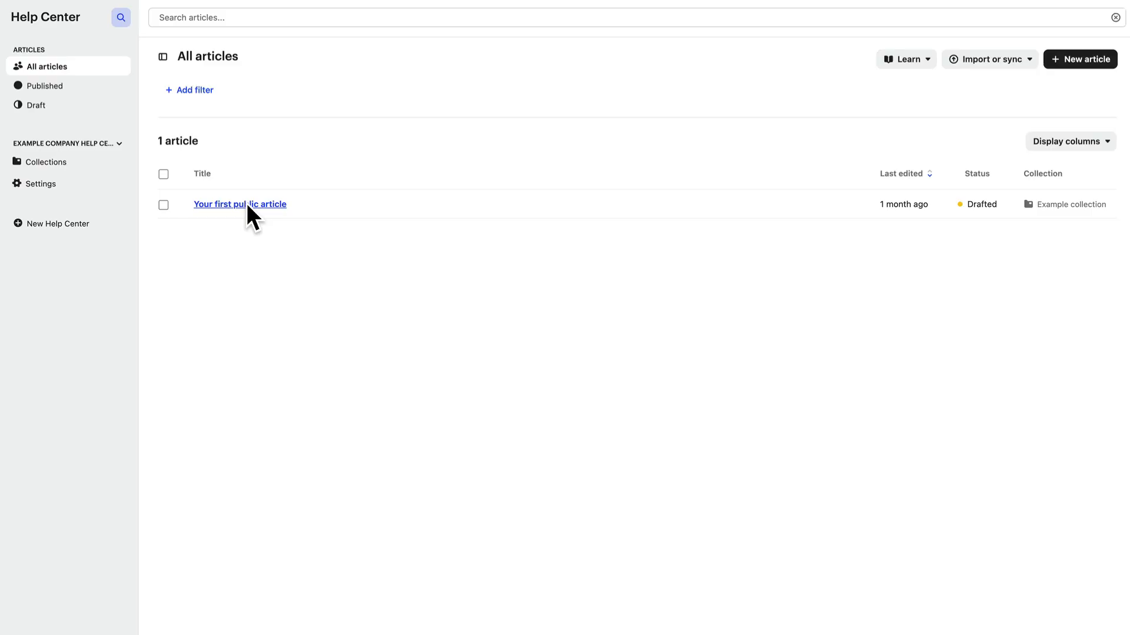
pyautogui.click(239, 204)
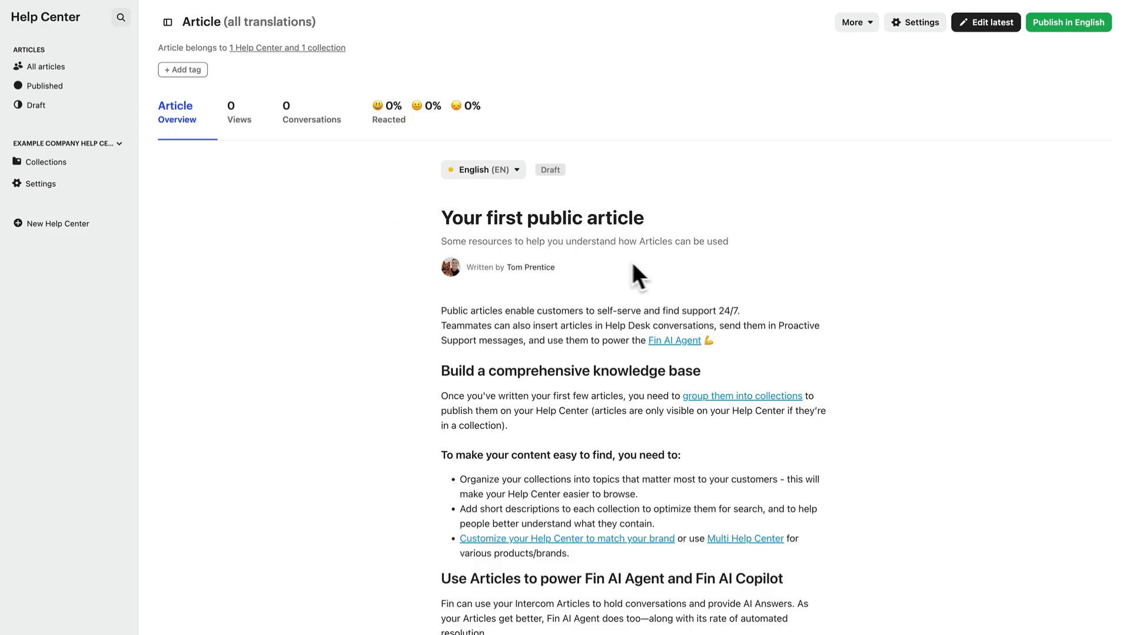
pyautogui.moveTo(648, 278)
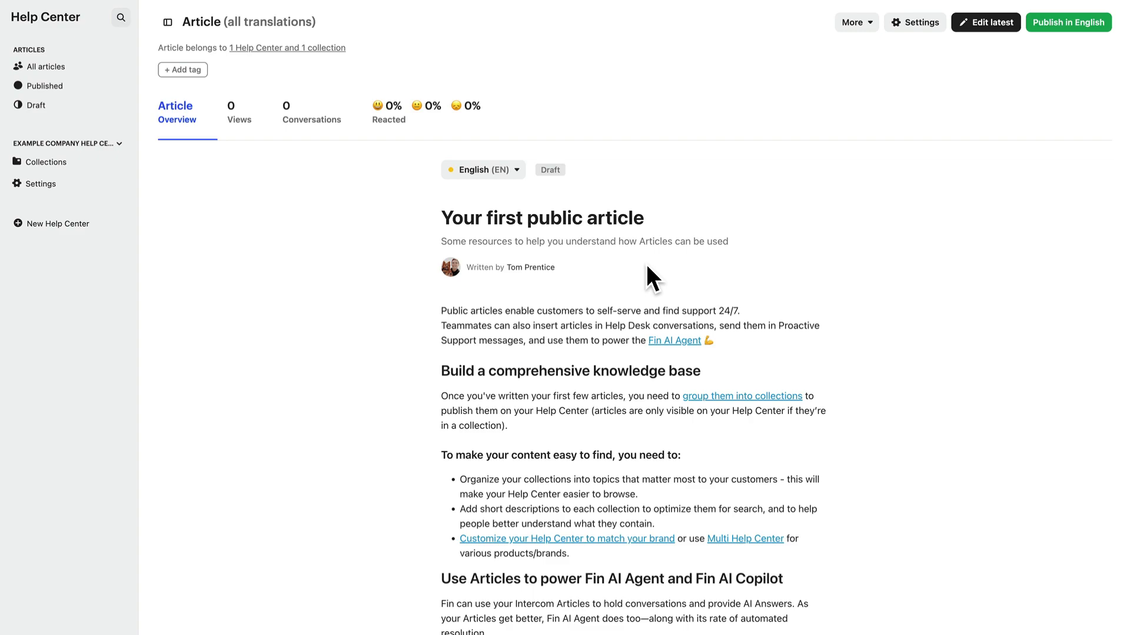
pyautogui.moveTo(579, 253)
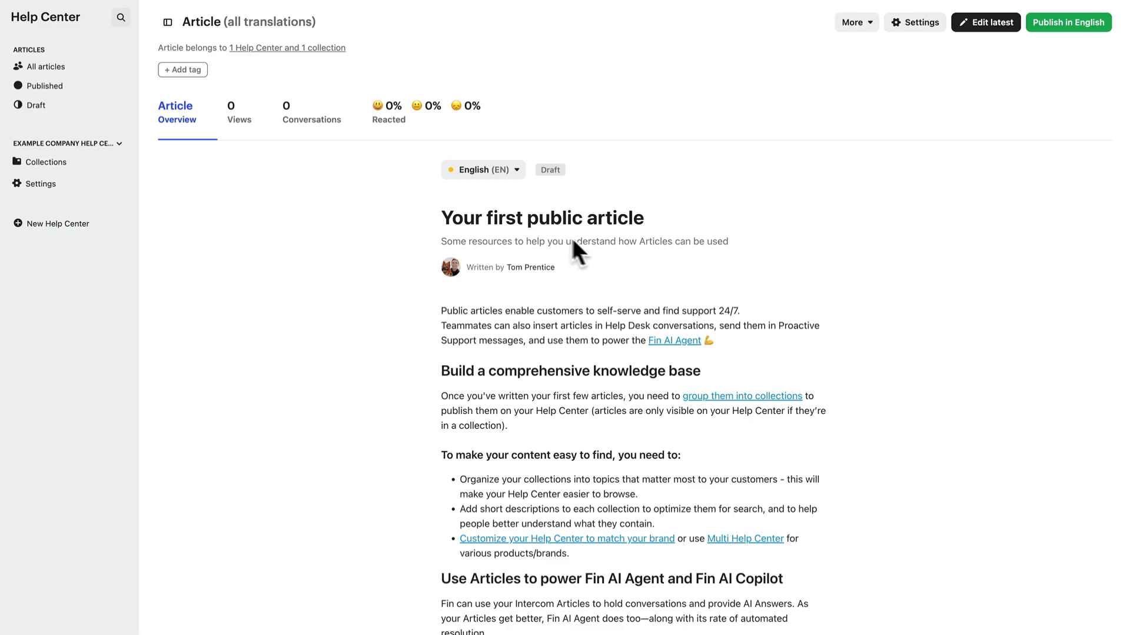
pyautogui.moveTo(91, 76)
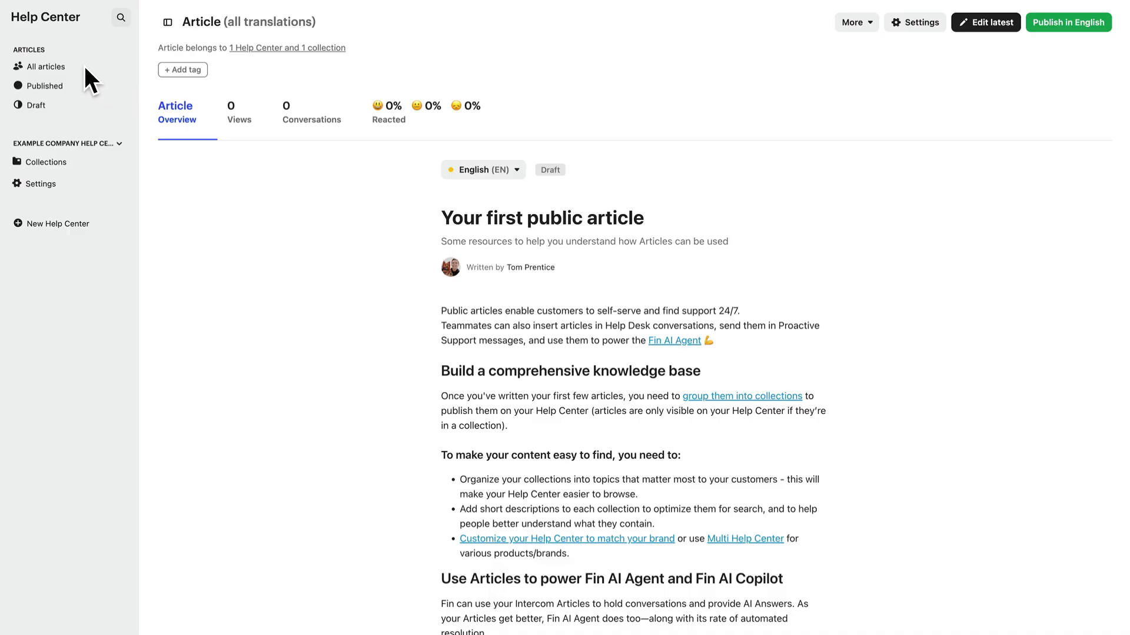
# Create a draft 'How to create an account' summarising the sign-up steps, with AI Articles enabled
pyautogui.click(45, 66)
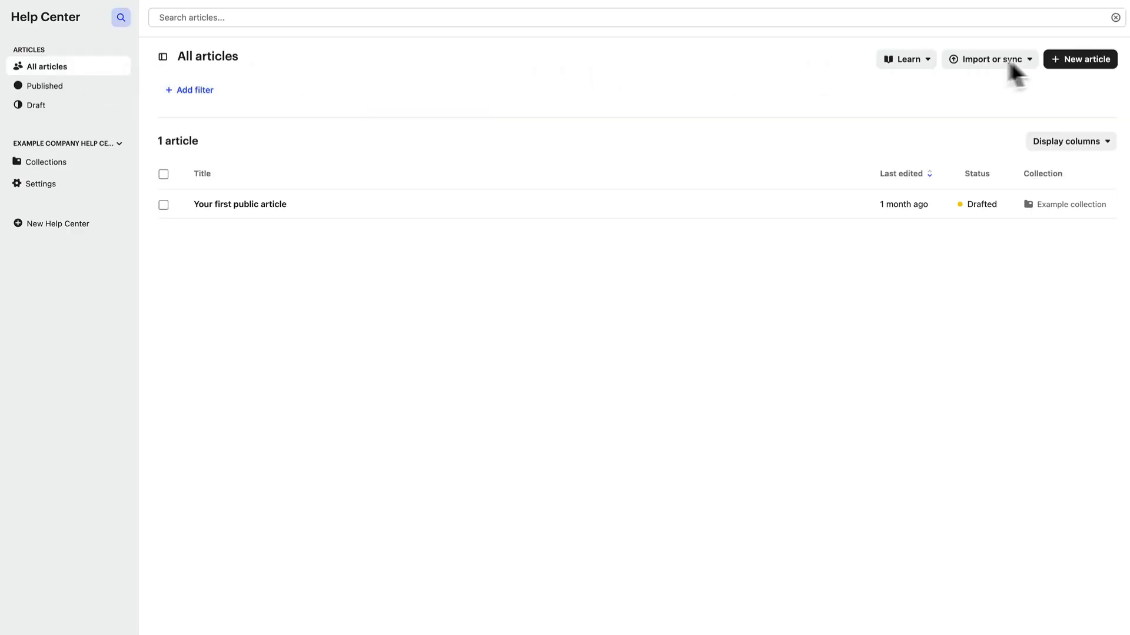
pyautogui.click(1079, 59)
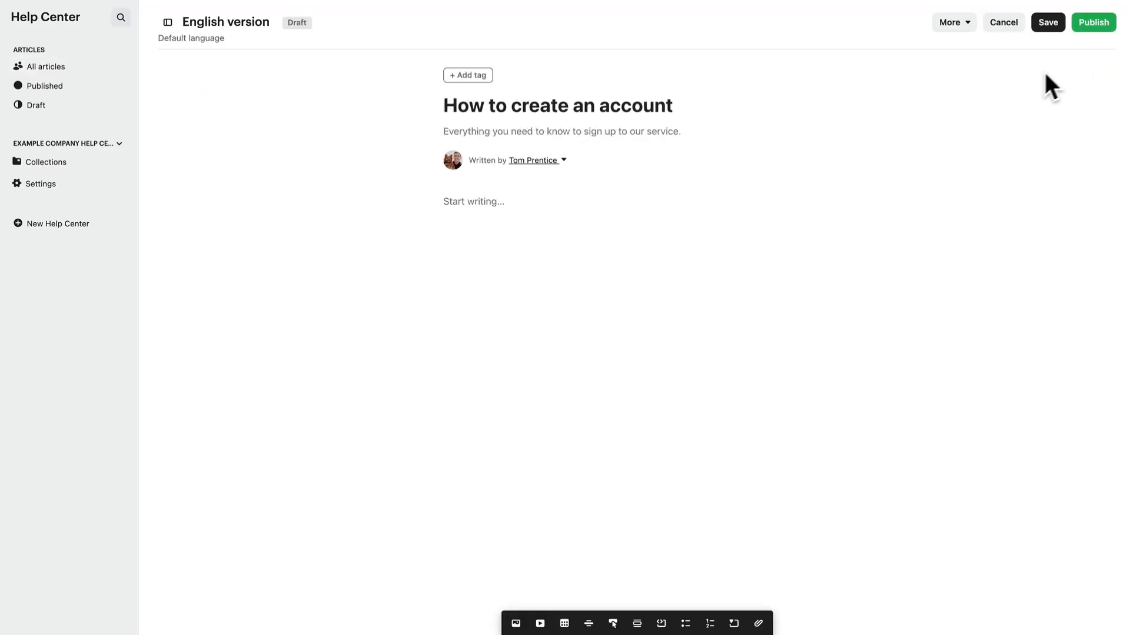
pyautogui.write("Visit the Website, Find the Sign-Up/Register Button, Fill in Your Information, Agree to Terms and Conditions, Verify You're Not a Robot, Submit the Form, Check Your Email, Log In to Your New Account")
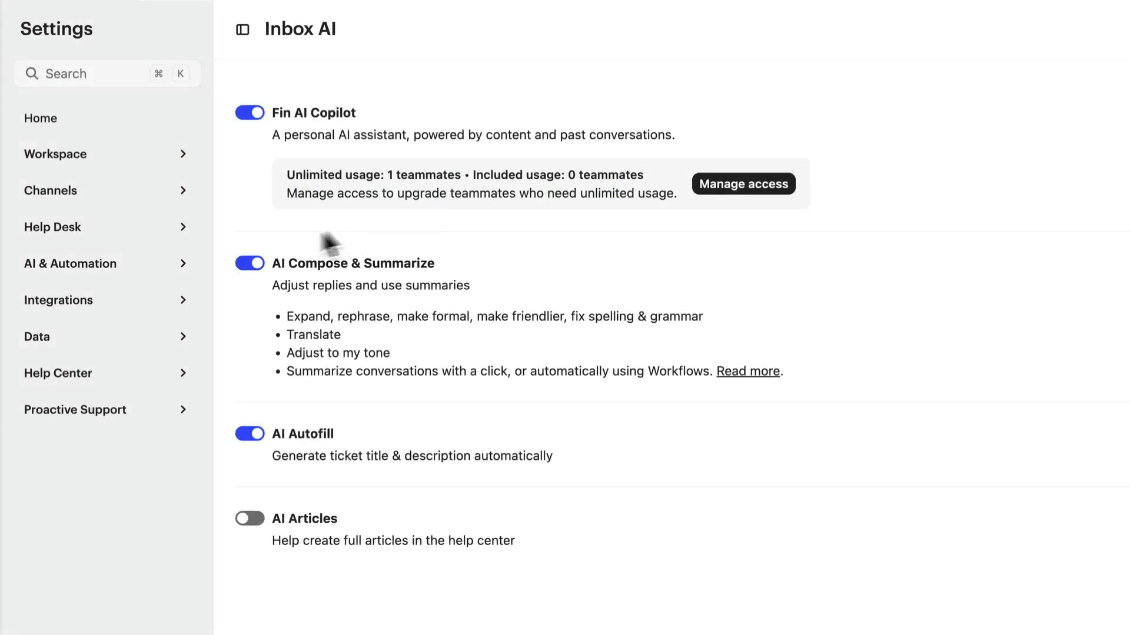
pyautogui.click(69, 263)
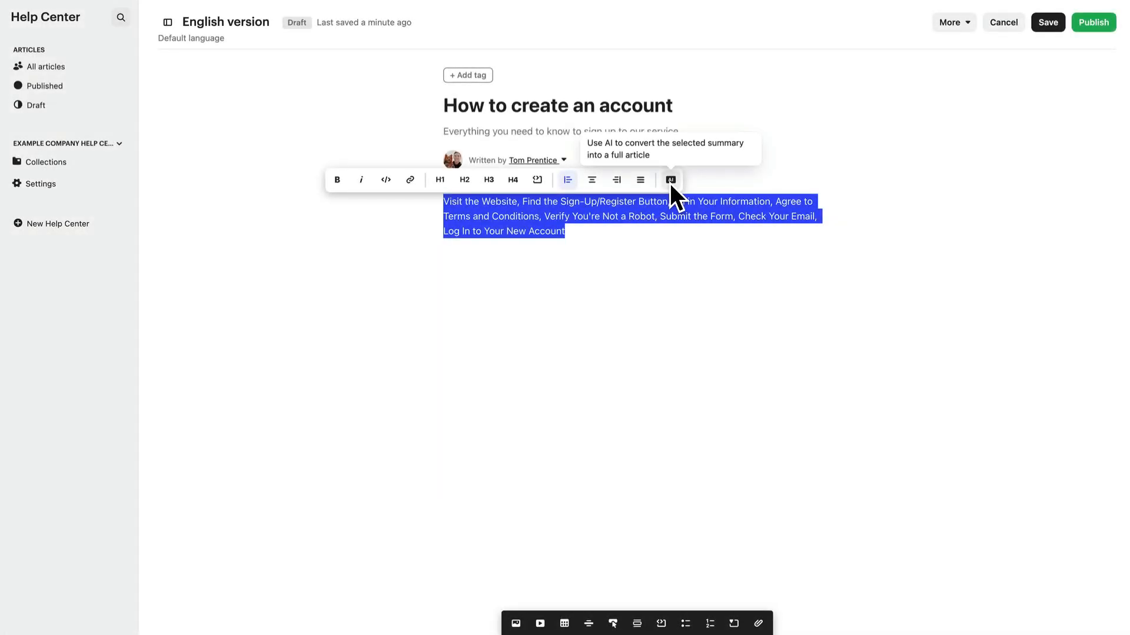
# Have AI convert the selected one-line summary into a full headed sign-up guide
pyautogui.click(670, 179)
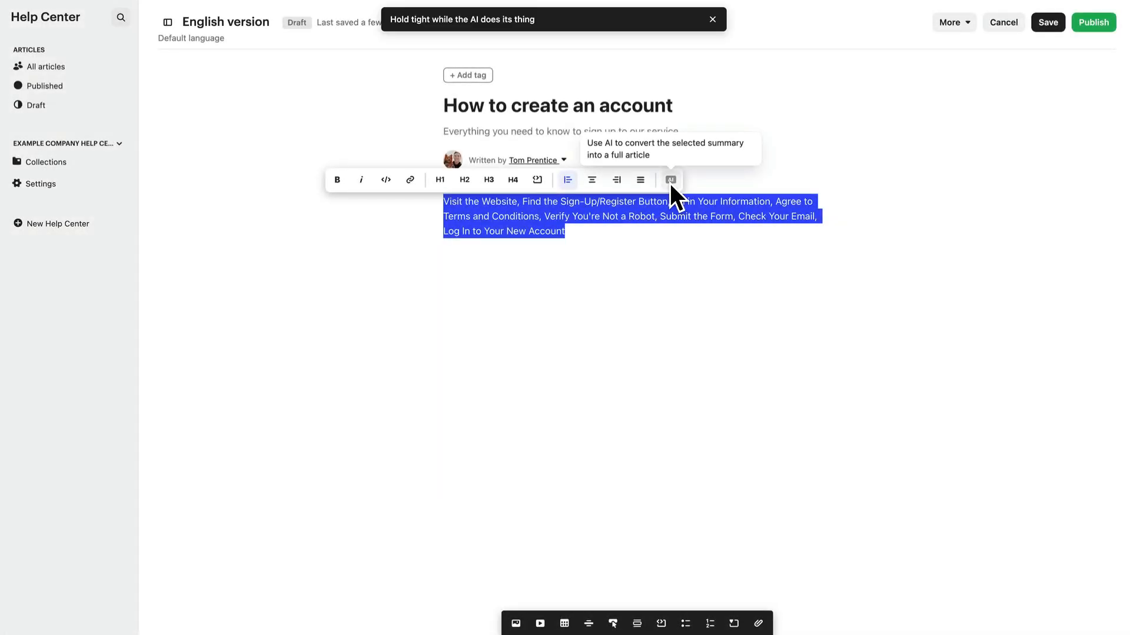
pyautogui.click(670, 178)
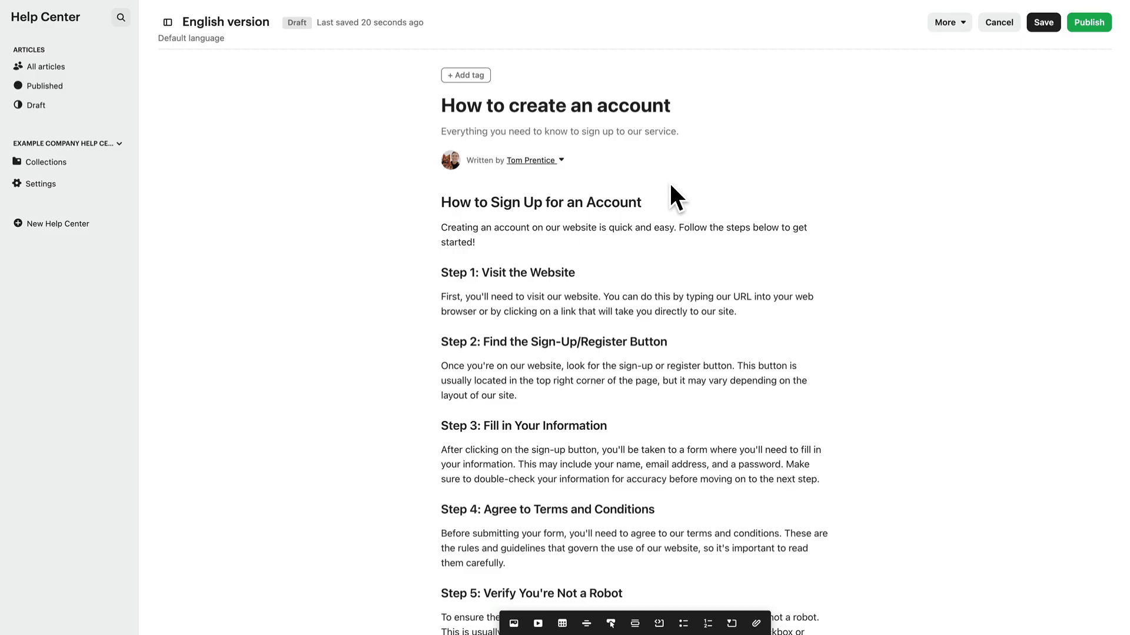
# Save the sign-up article and publish it in English as an unlisted public article
pyautogui.click(1043, 22)
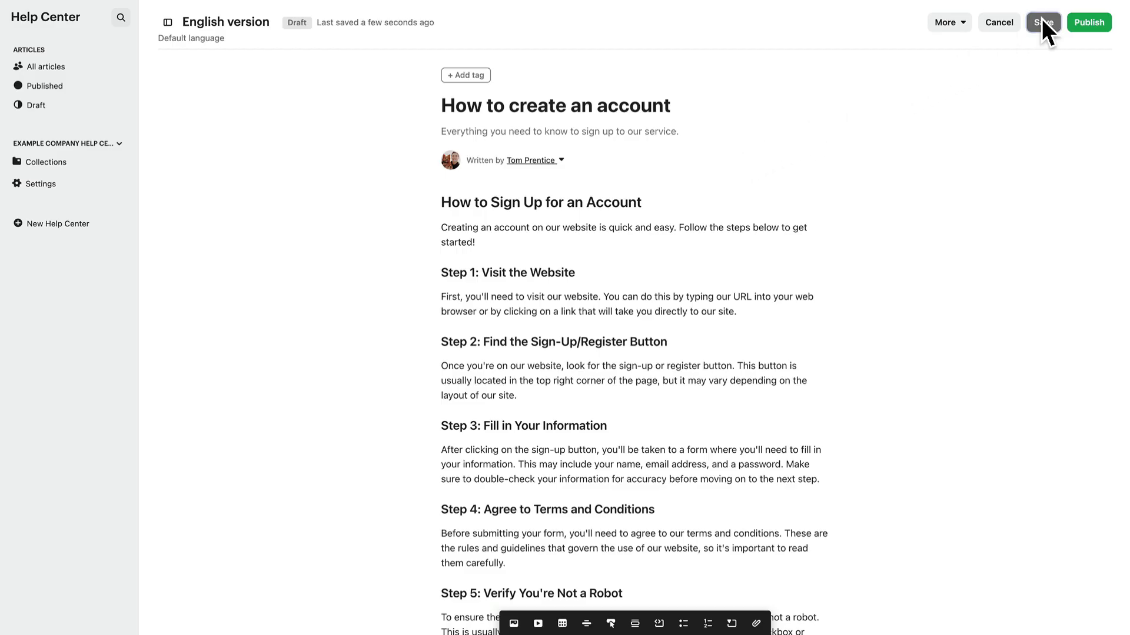
pyautogui.click(1043, 22)
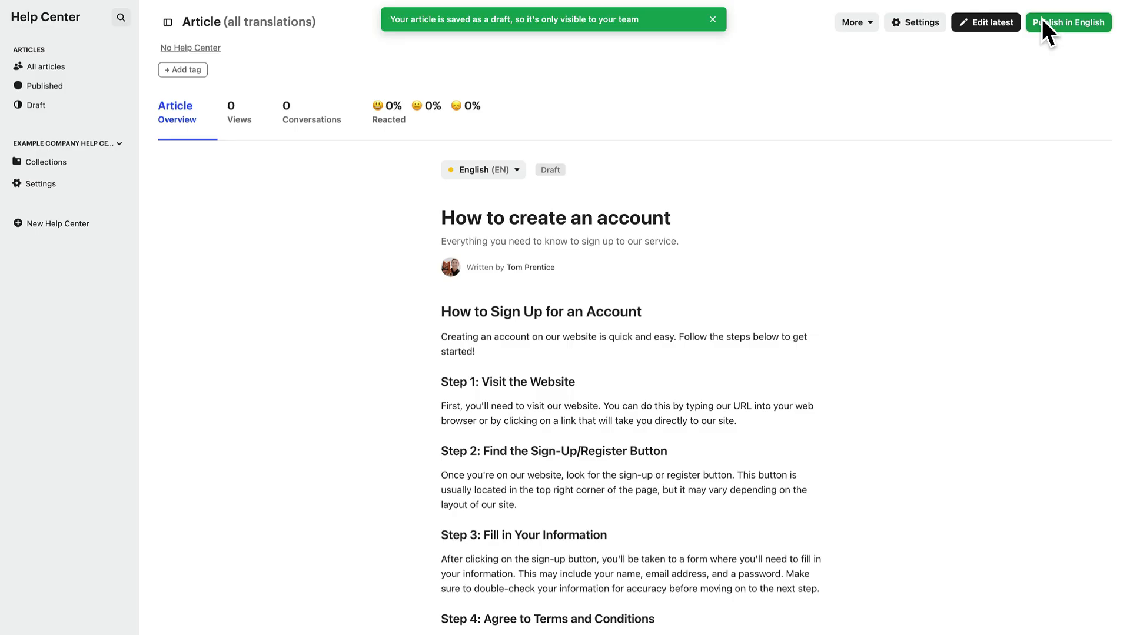
pyautogui.click(1068, 23)
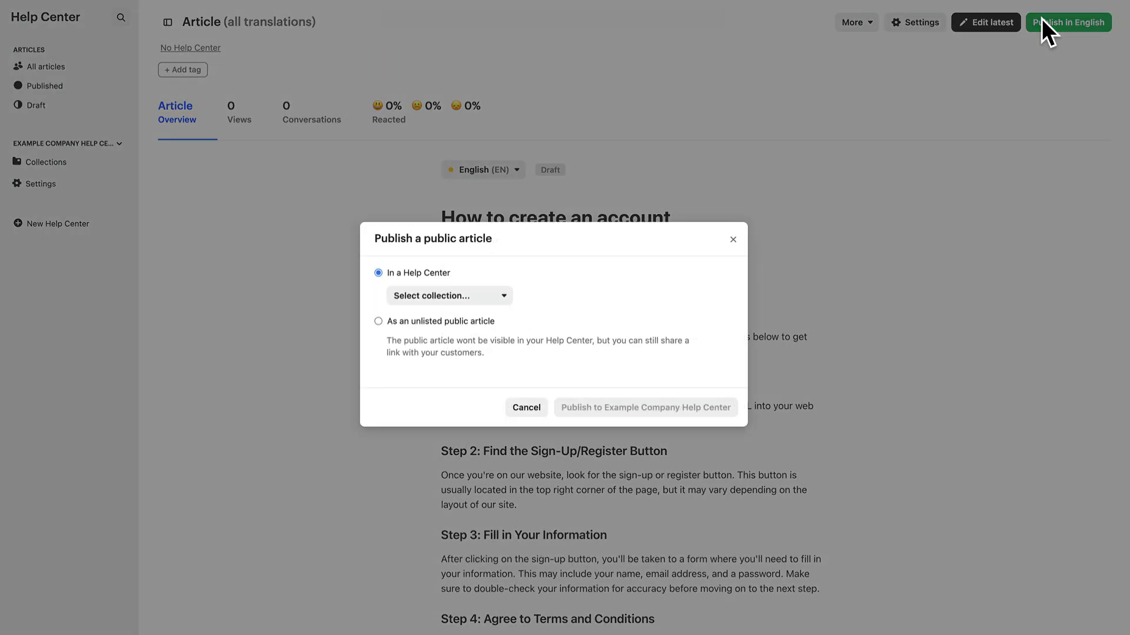
pyautogui.moveTo(662, 221)
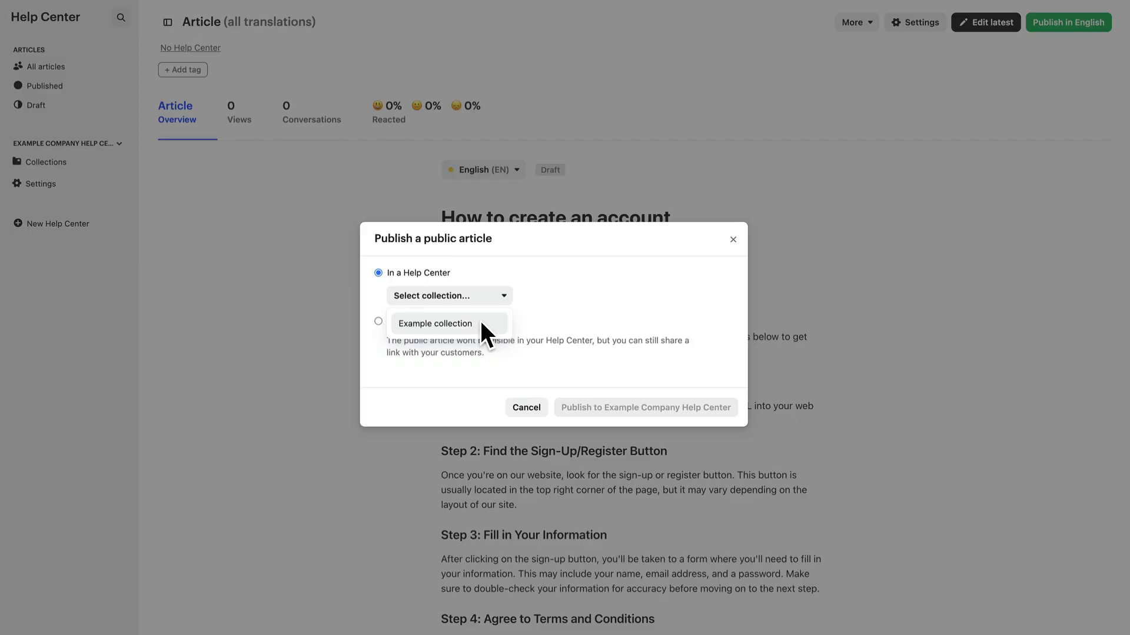
pyautogui.click(378, 321)
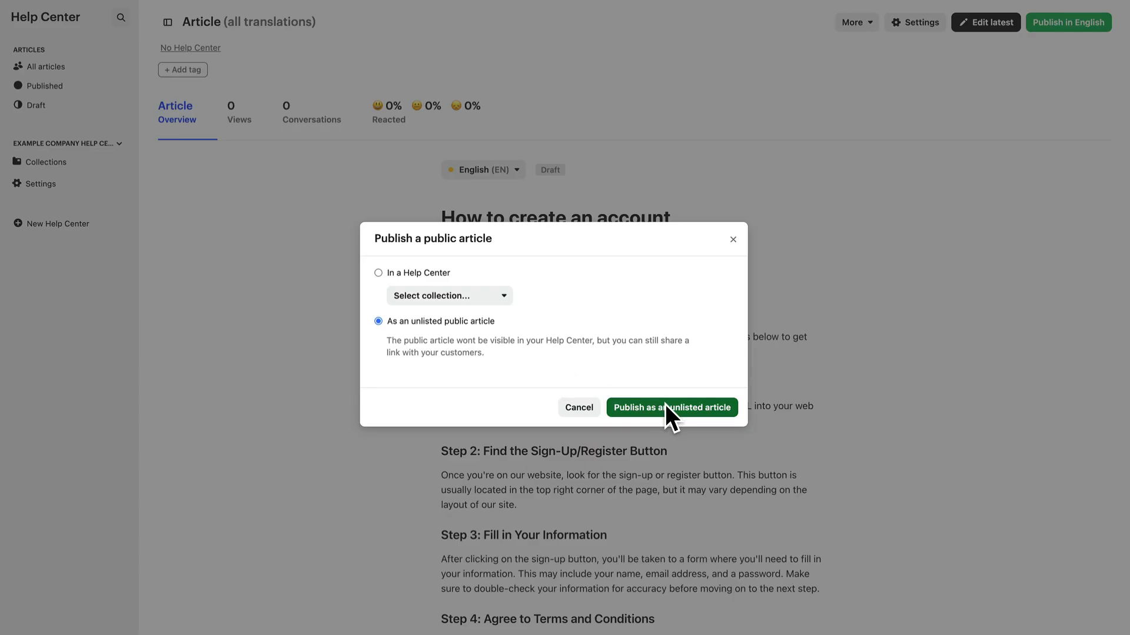
pyautogui.click(672, 408)
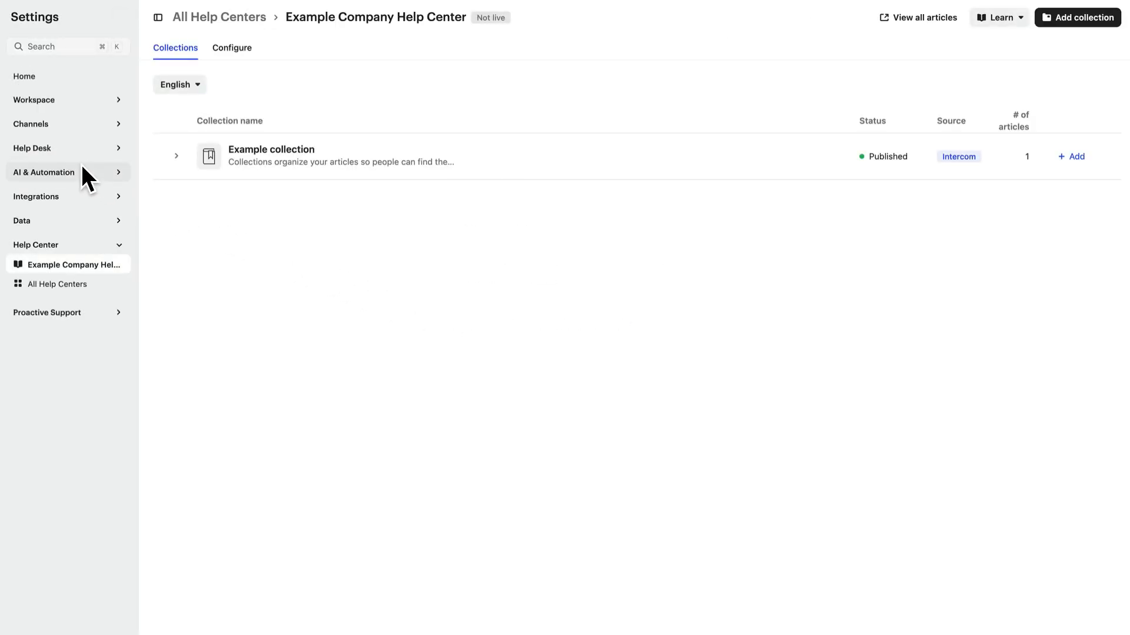
pyautogui.moveTo(1080, 18)
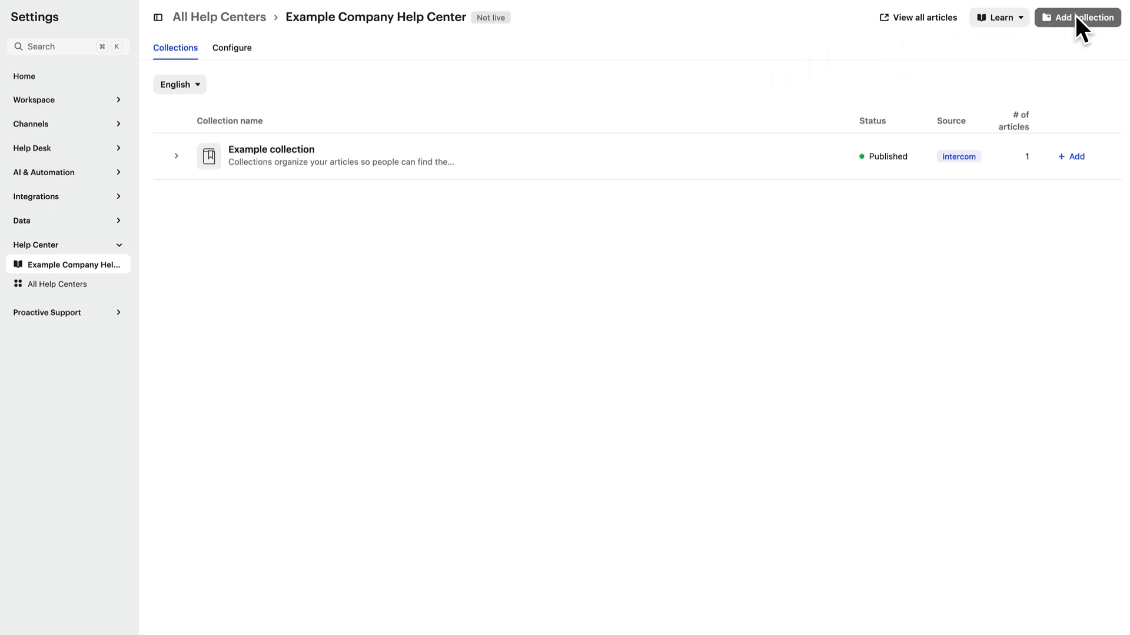
# Create a Getting started collection and add the How to create an account article to it
pyautogui.click(1077, 18)
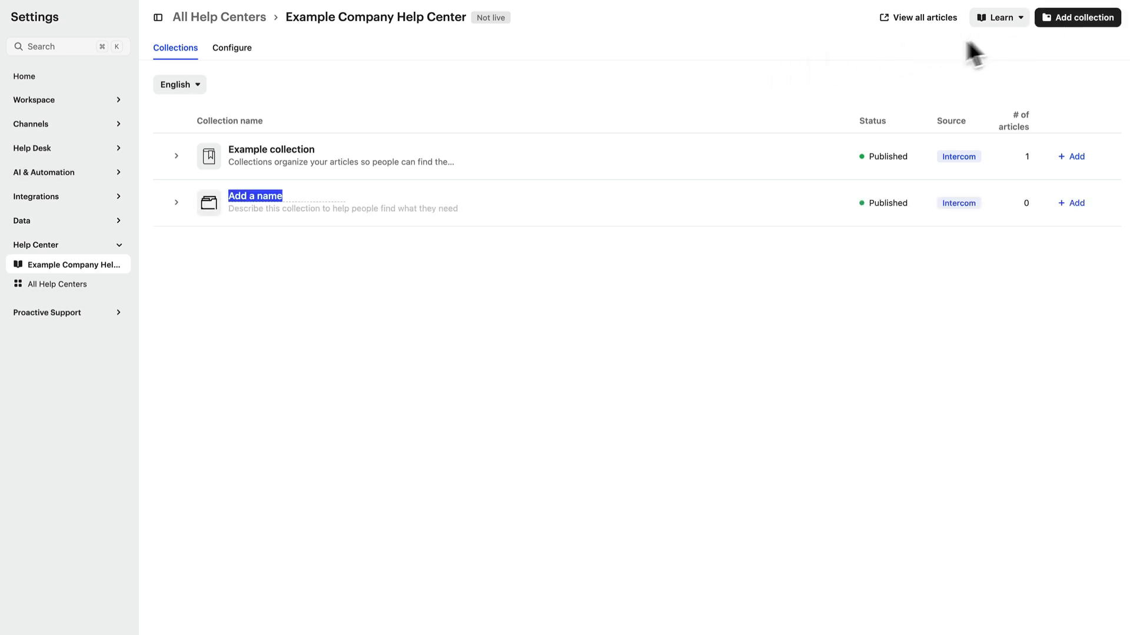
pyautogui.moveTo(274, 205)
pyautogui.write('Getting started')
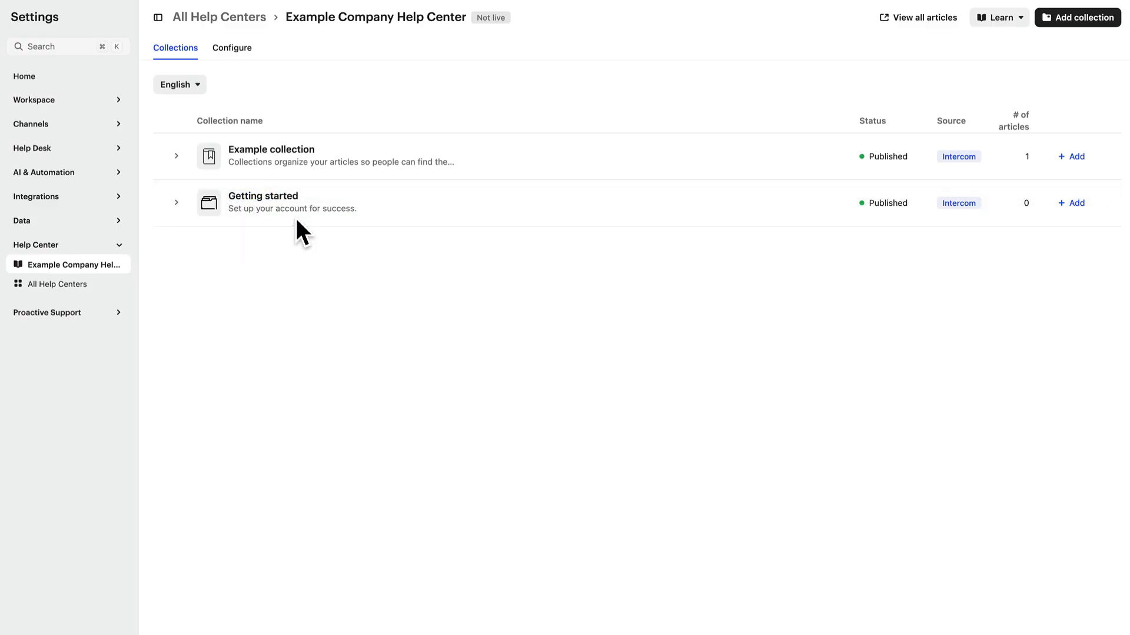
pyautogui.moveTo(309, 241)
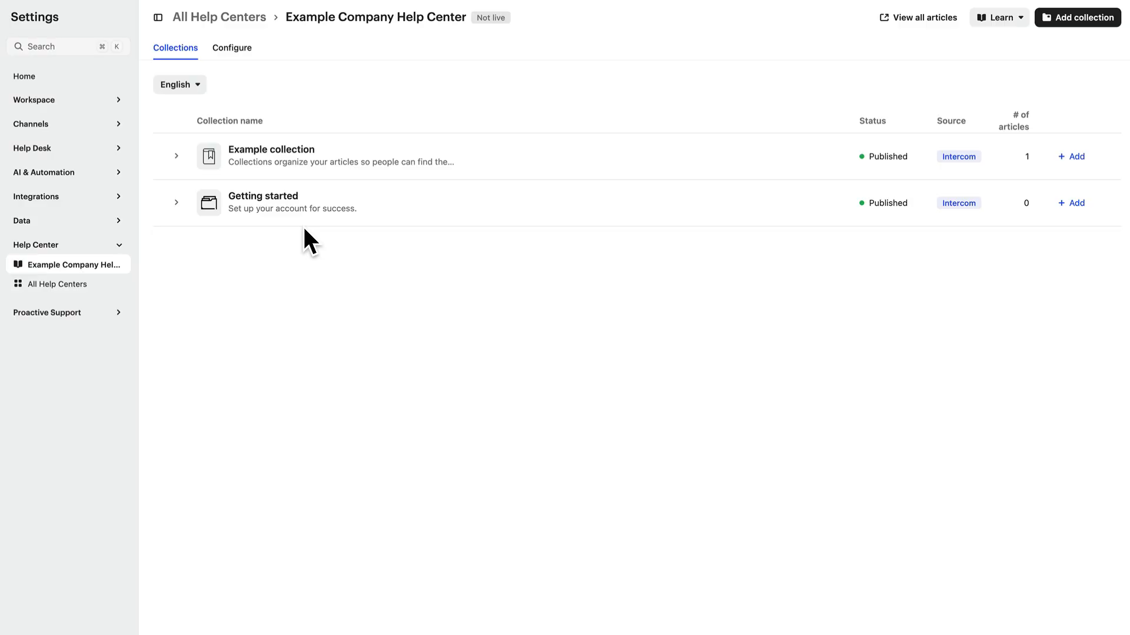
pyautogui.moveTo(577, 230)
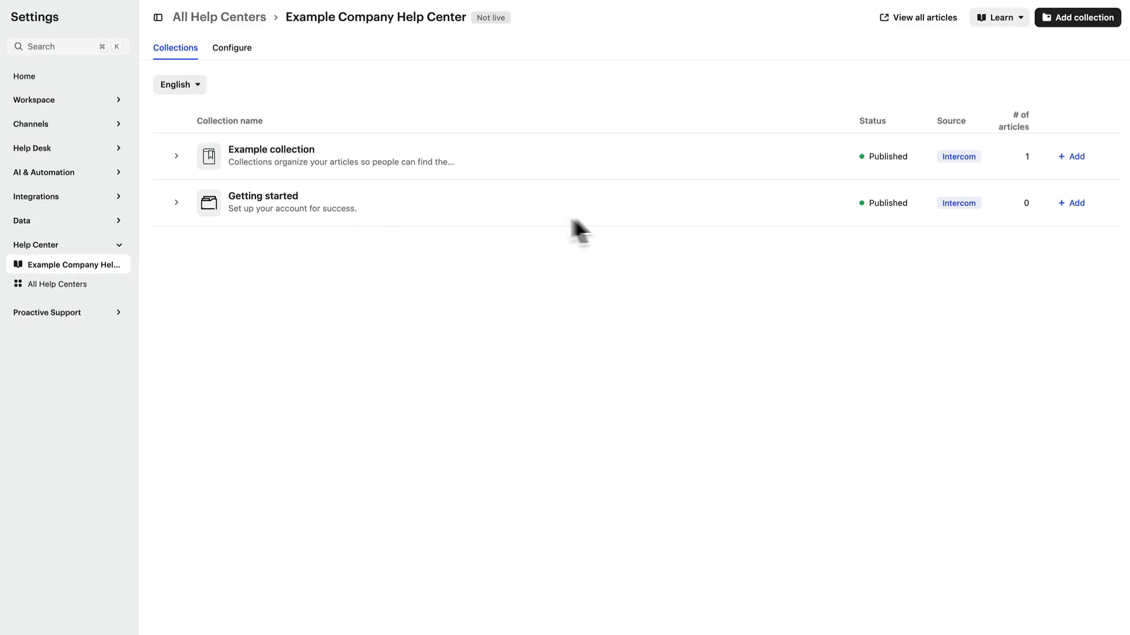
pyautogui.moveTo(1073, 209)
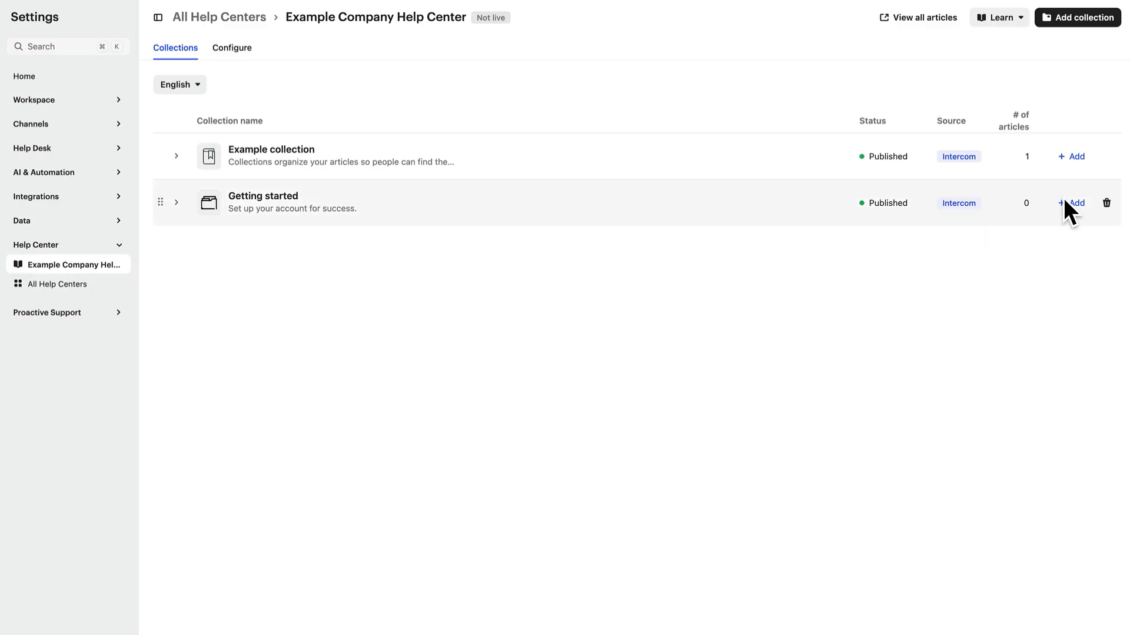
pyautogui.click(1074, 203)
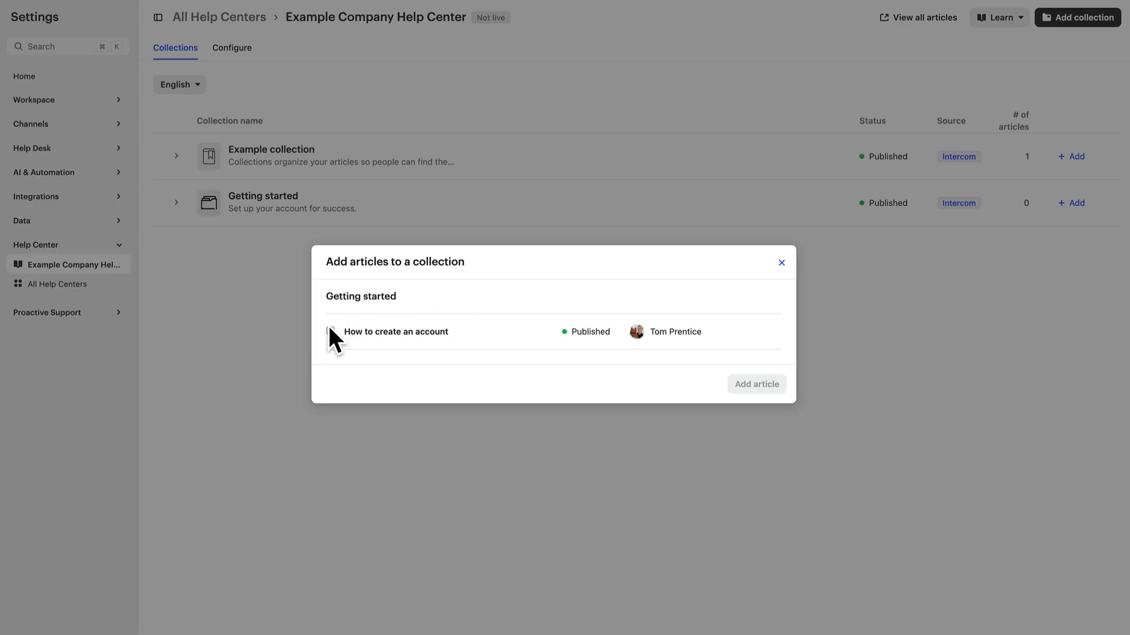
pyautogui.click(330, 332)
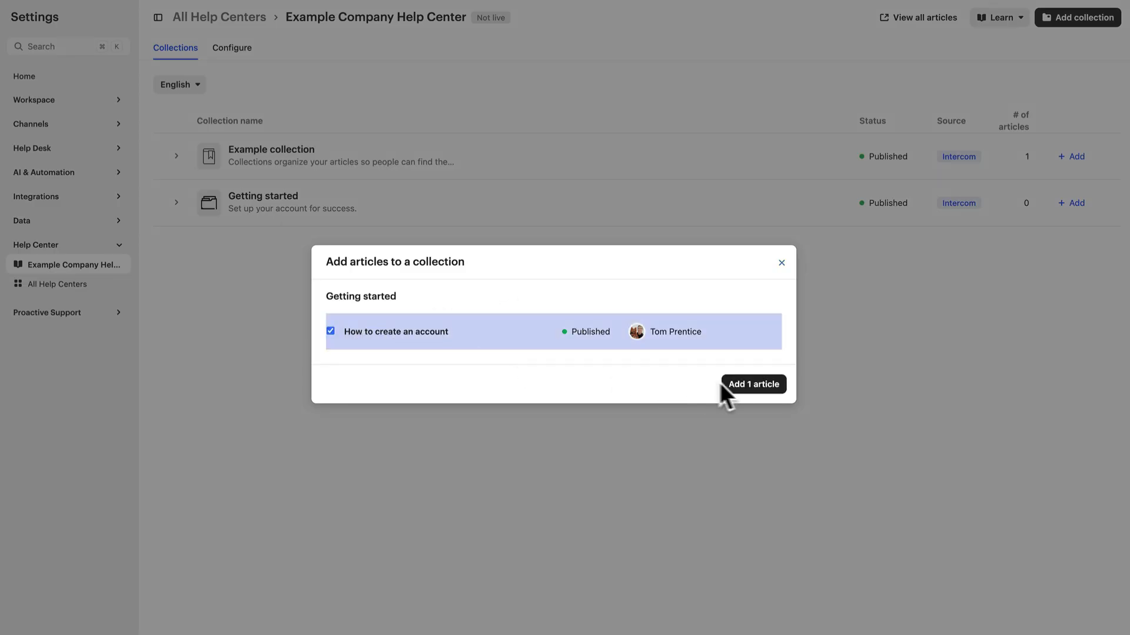
pyautogui.click(753, 384)
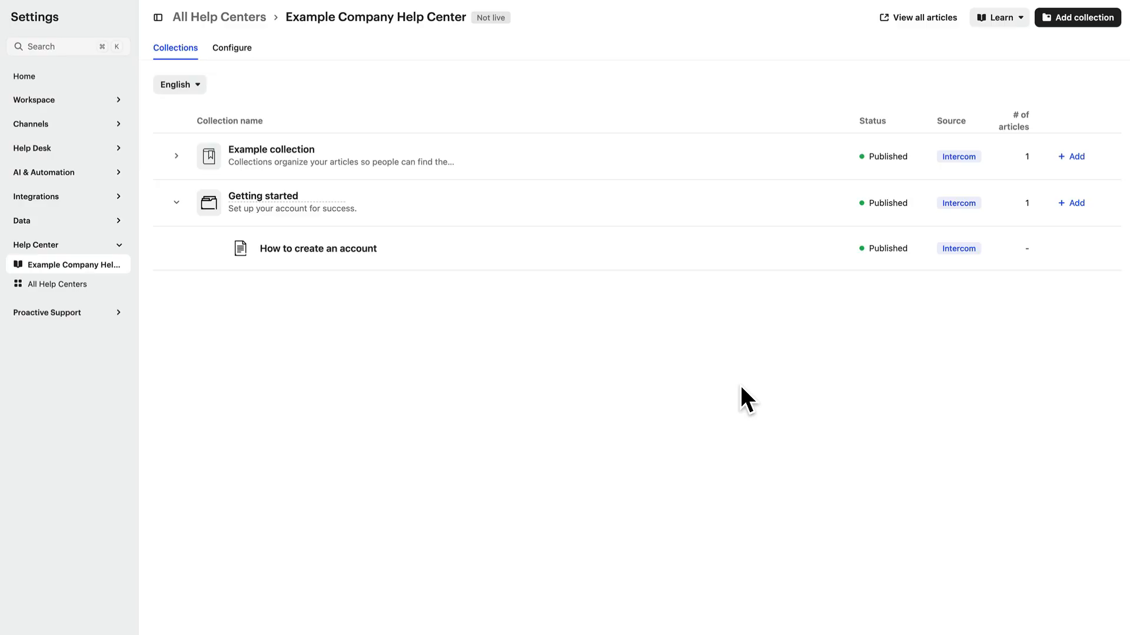
pyautogui.moveTo(818, 486)
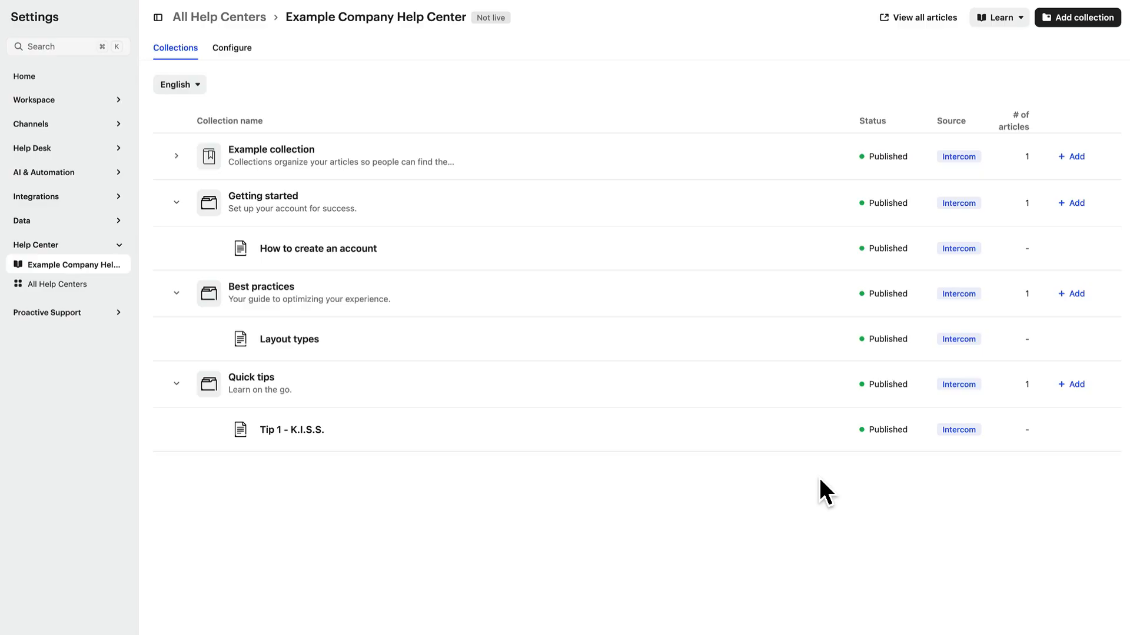
pyautogui.moveTo(825, 489)
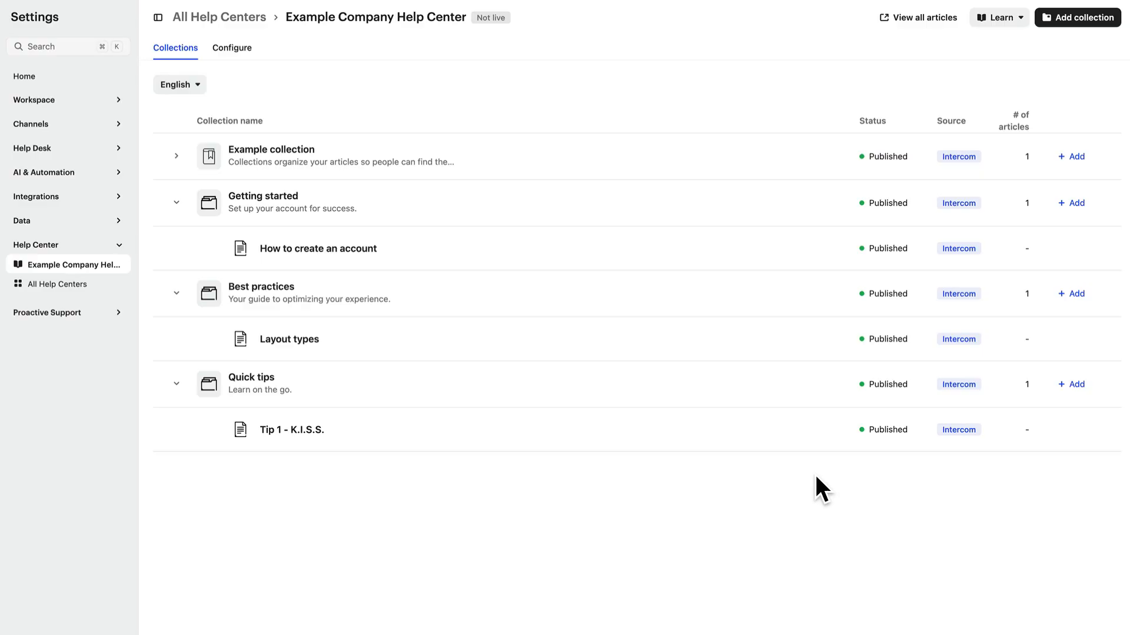
pyautogui.moveTo(339, 126)
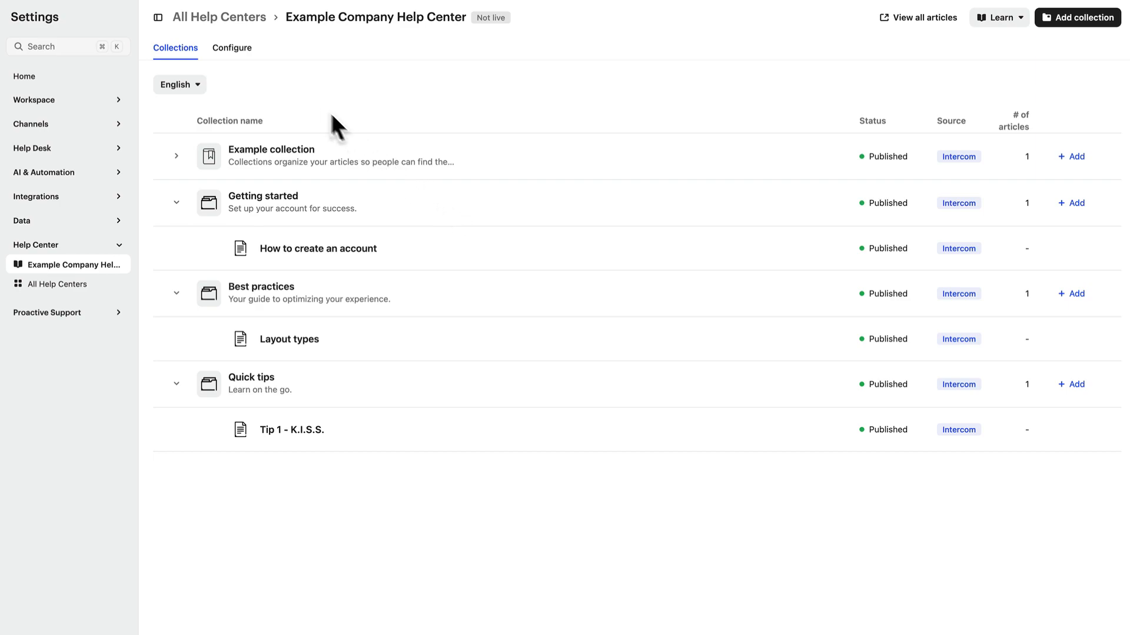
# Show the Configure tab's General settings with the three-collection homepage preview
pyautogui.click(232, 47)
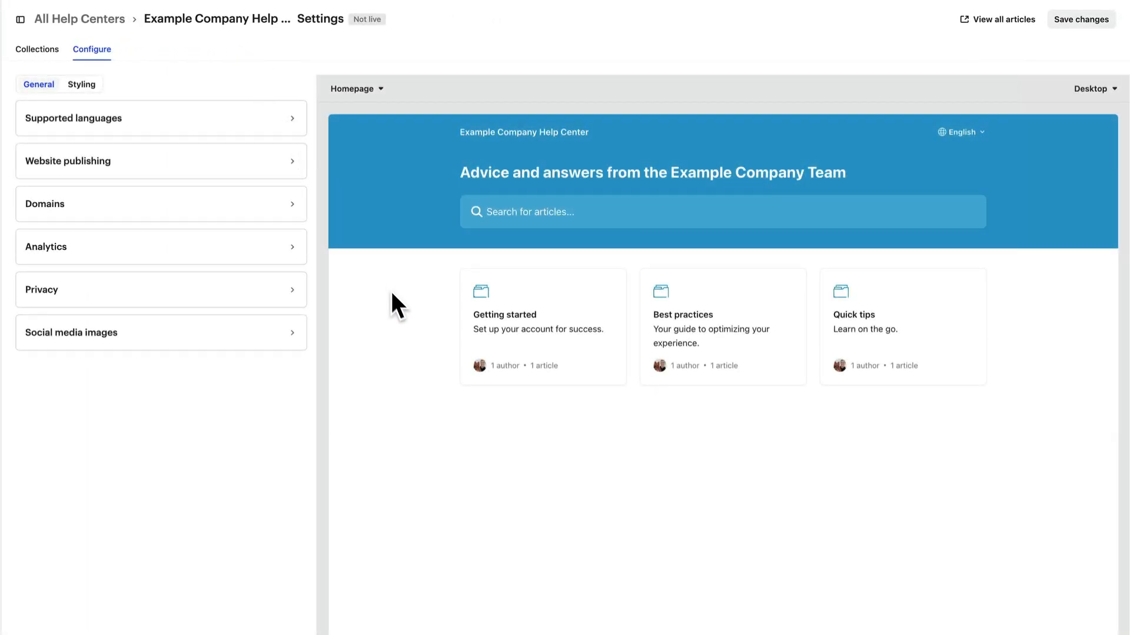
pyautogui.moveTo(403, 313)
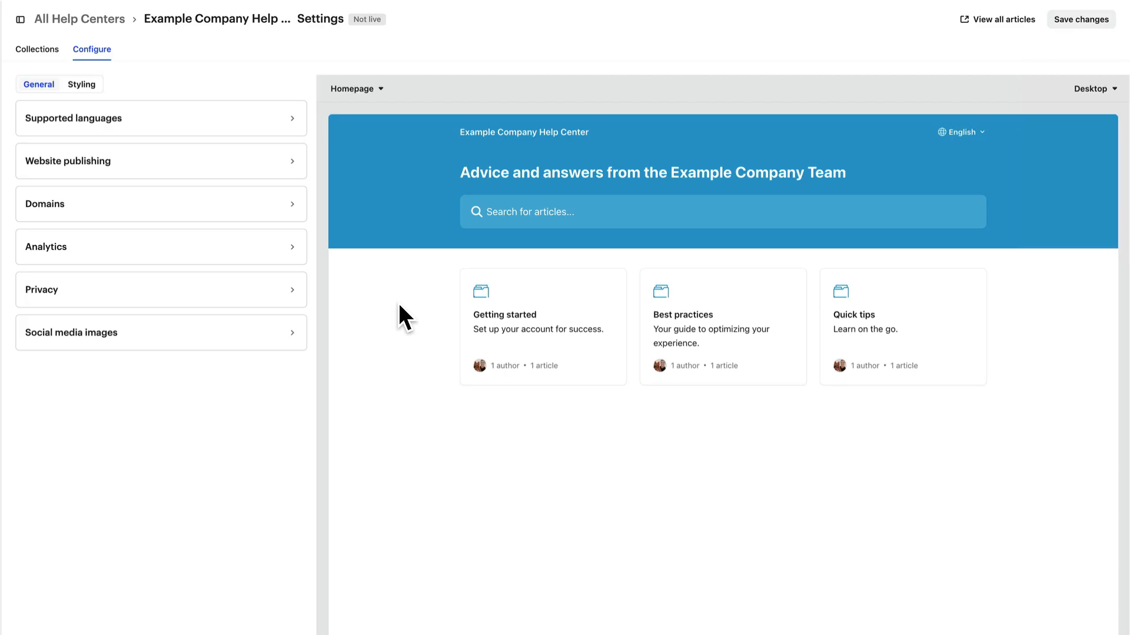
pyautogui.moveTo(652, 200)
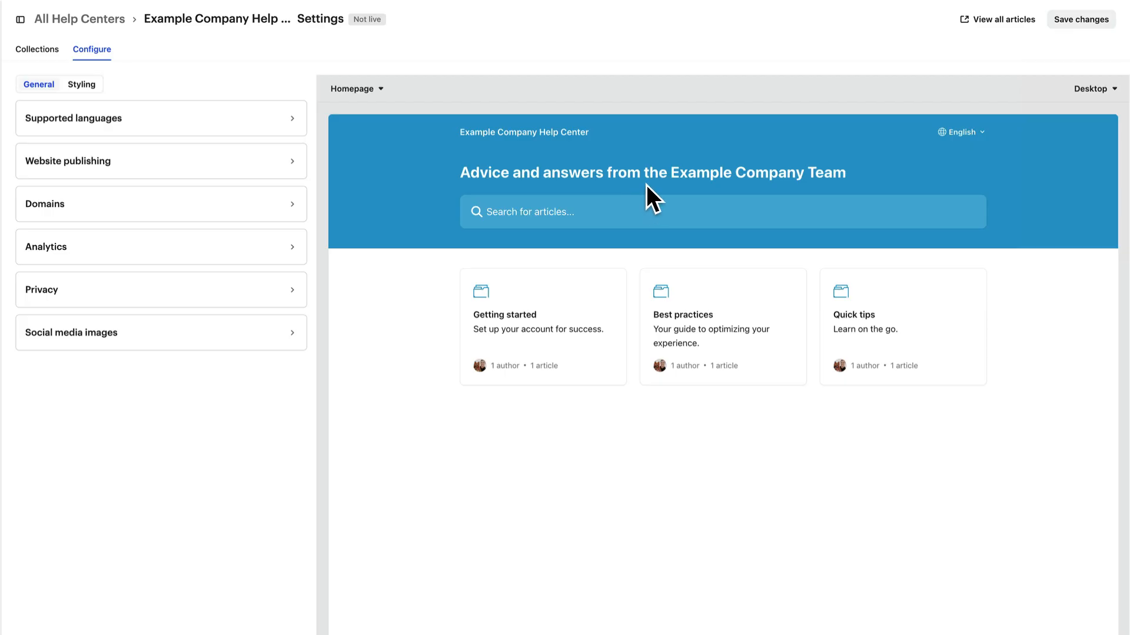
pyautogui.moveTo(770, 248)
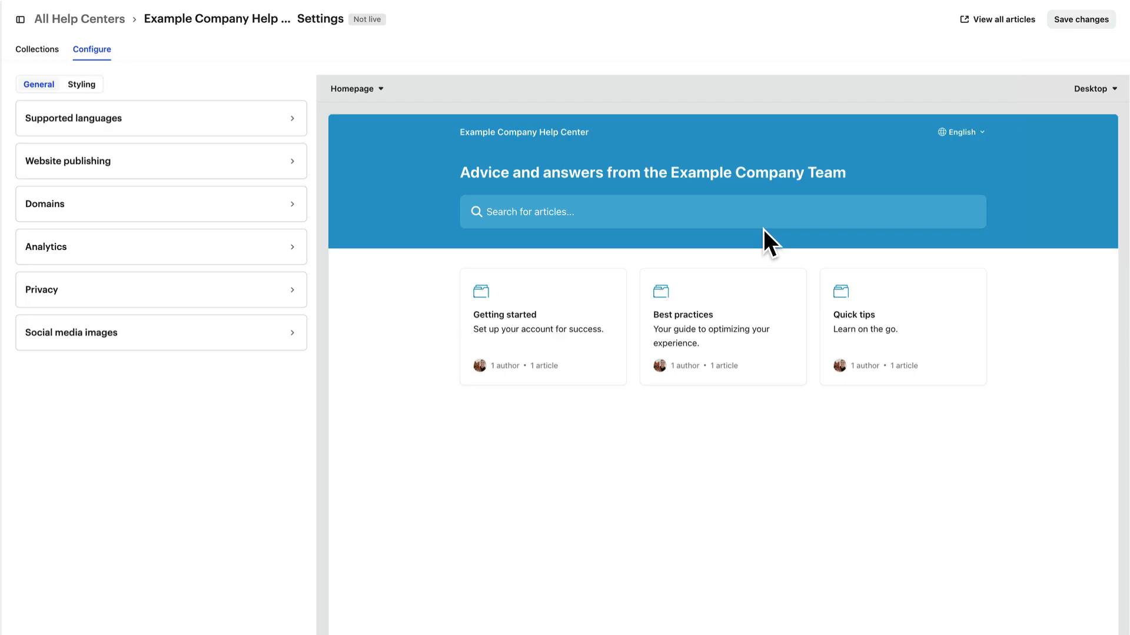
pyautogui.moveTo(756, 393)
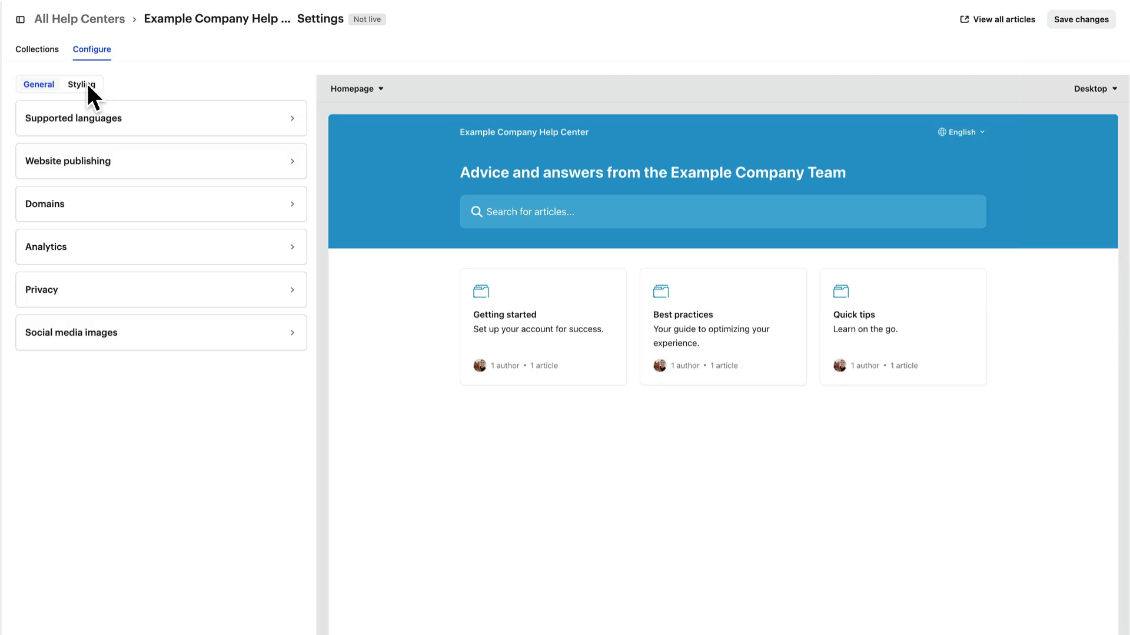
pyautogui.click(82, 85)
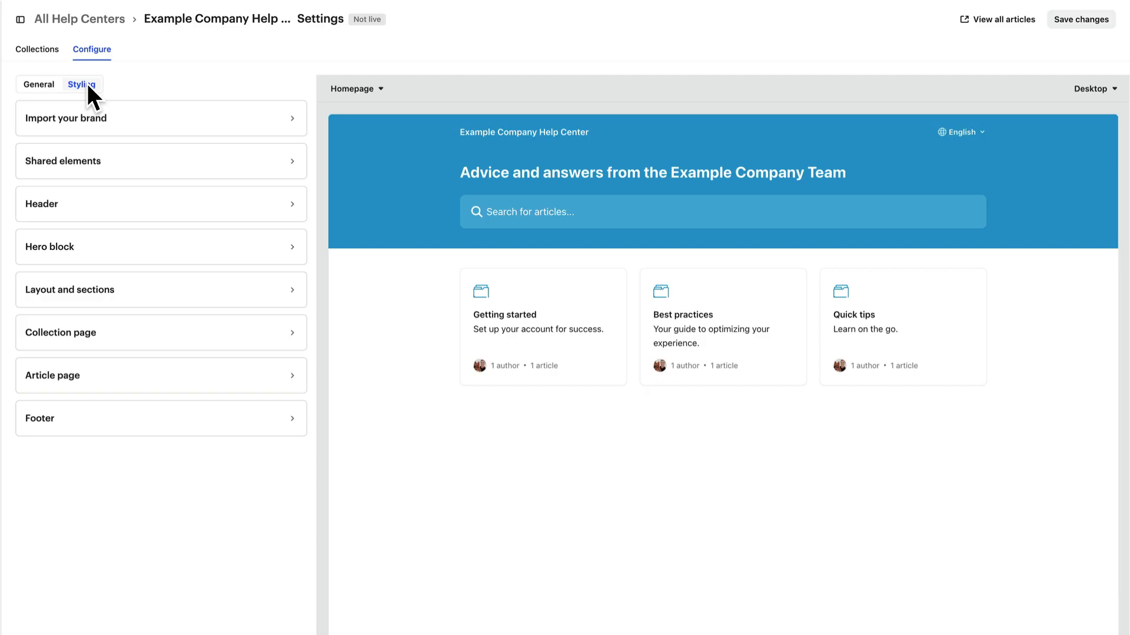
pyautogui.moveTo(118, 123)
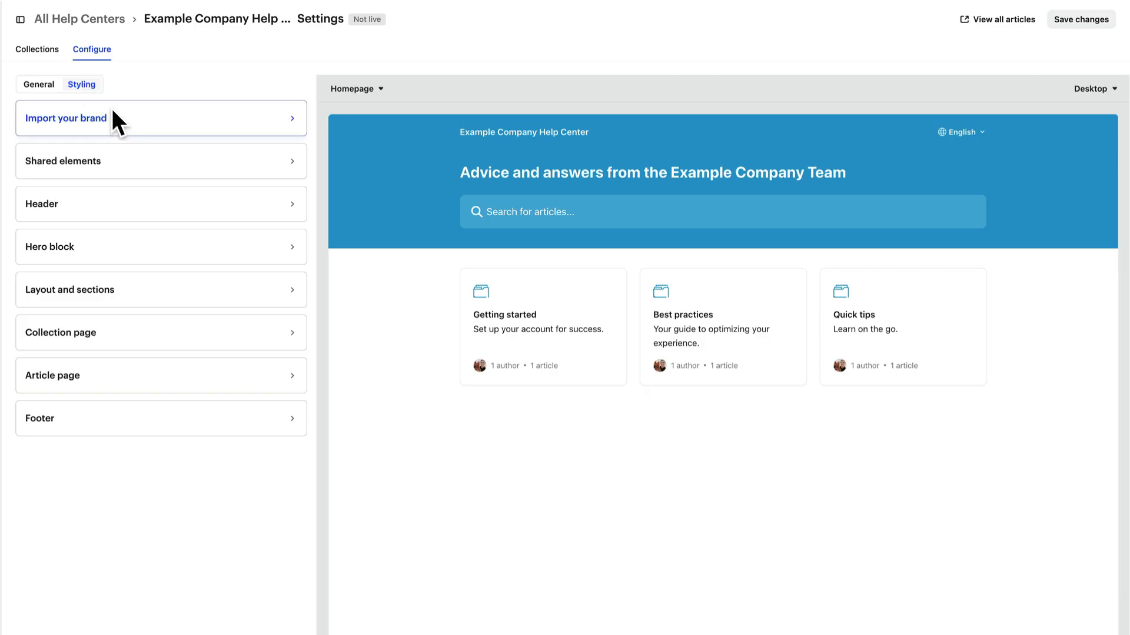
pyautogui.click(66, 117)
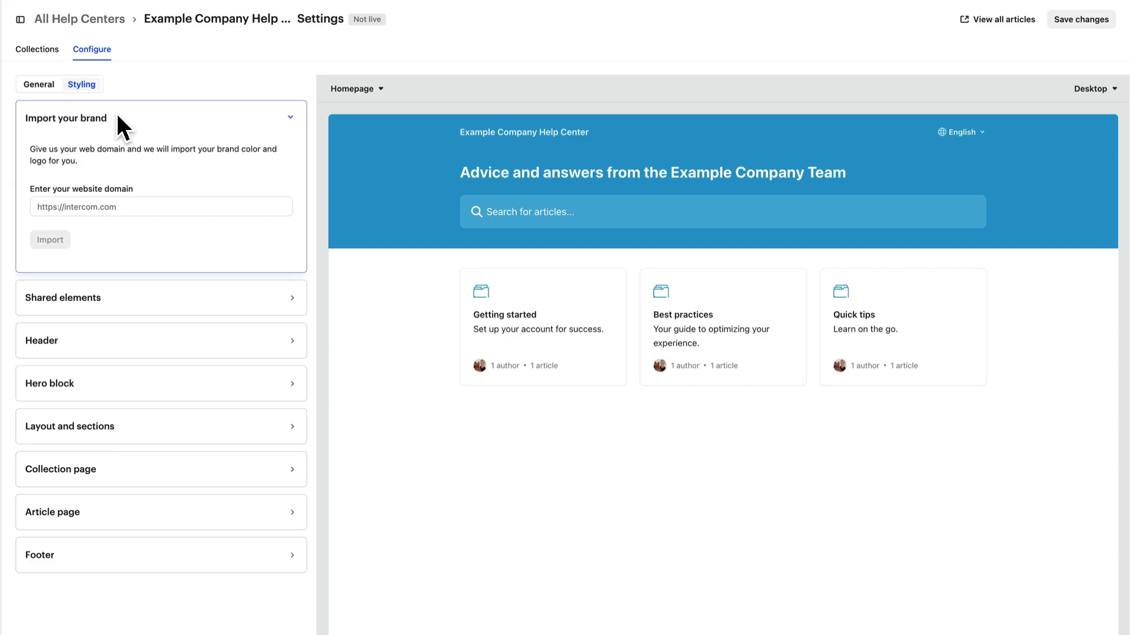
pyautogui.write('https://www.intercom.com/')
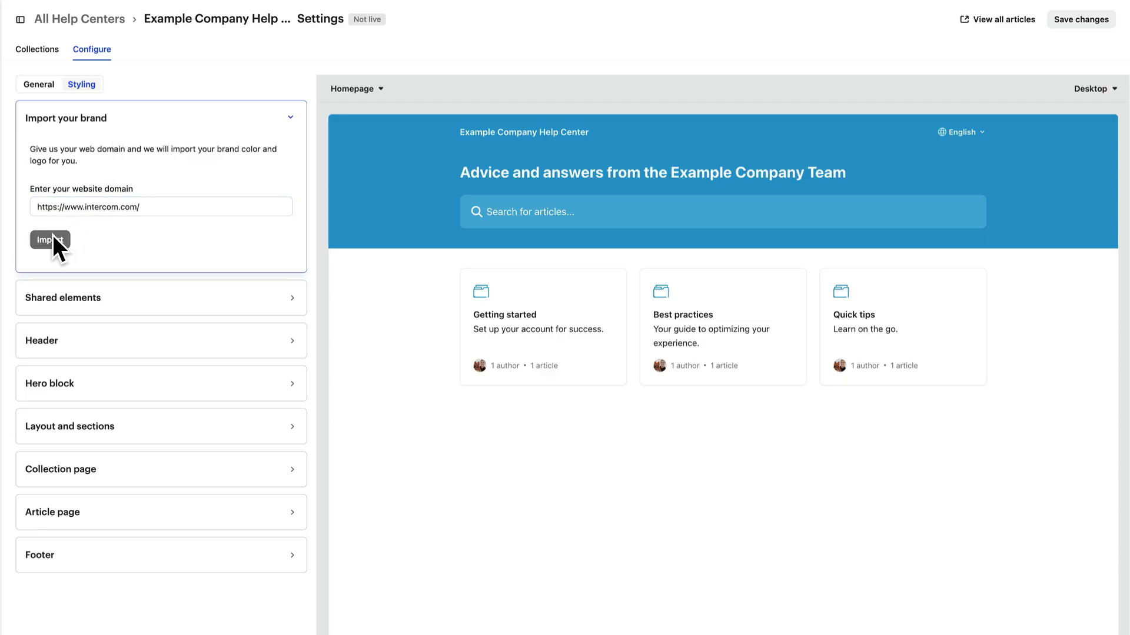
pyautogui.click(51, 239)
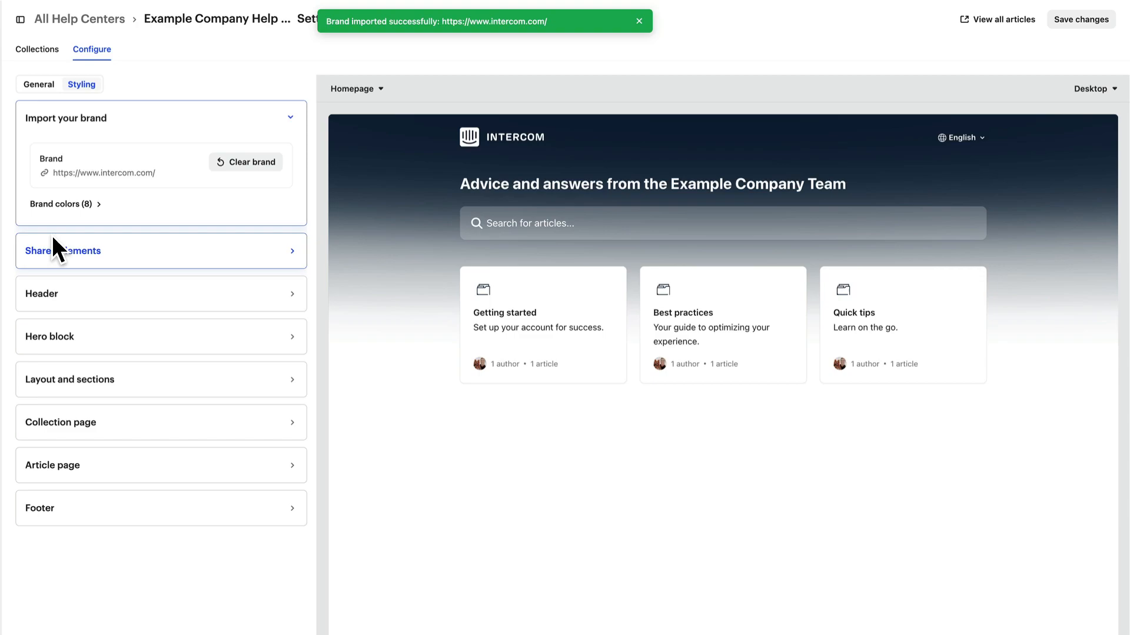
pyautogui.moveTo(68, 219)
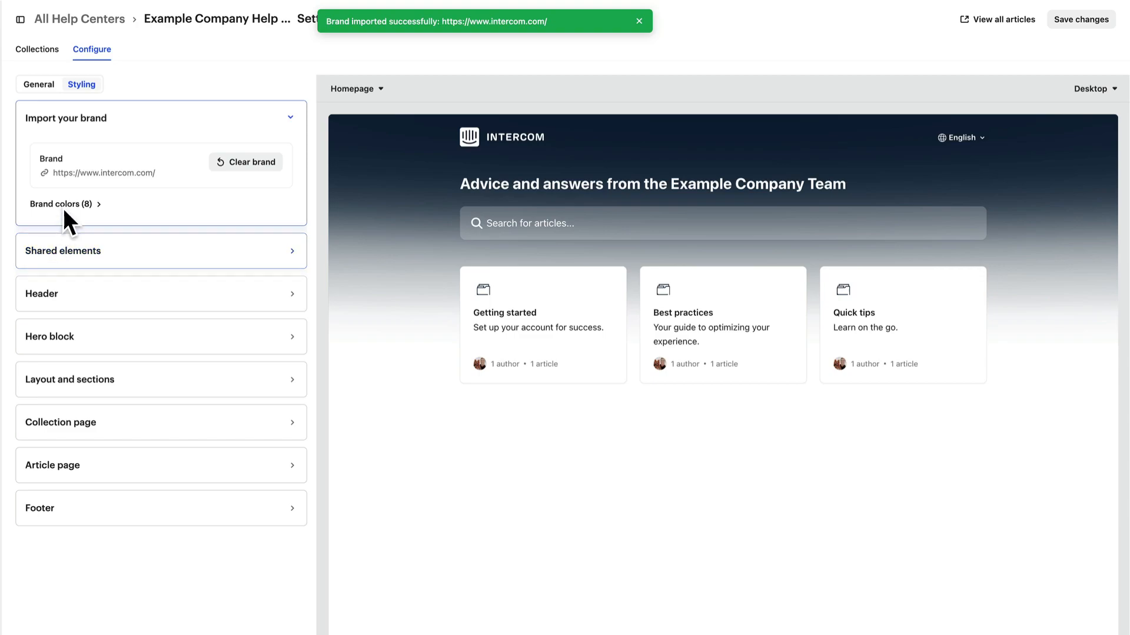
pyautogui.click(63, 204)
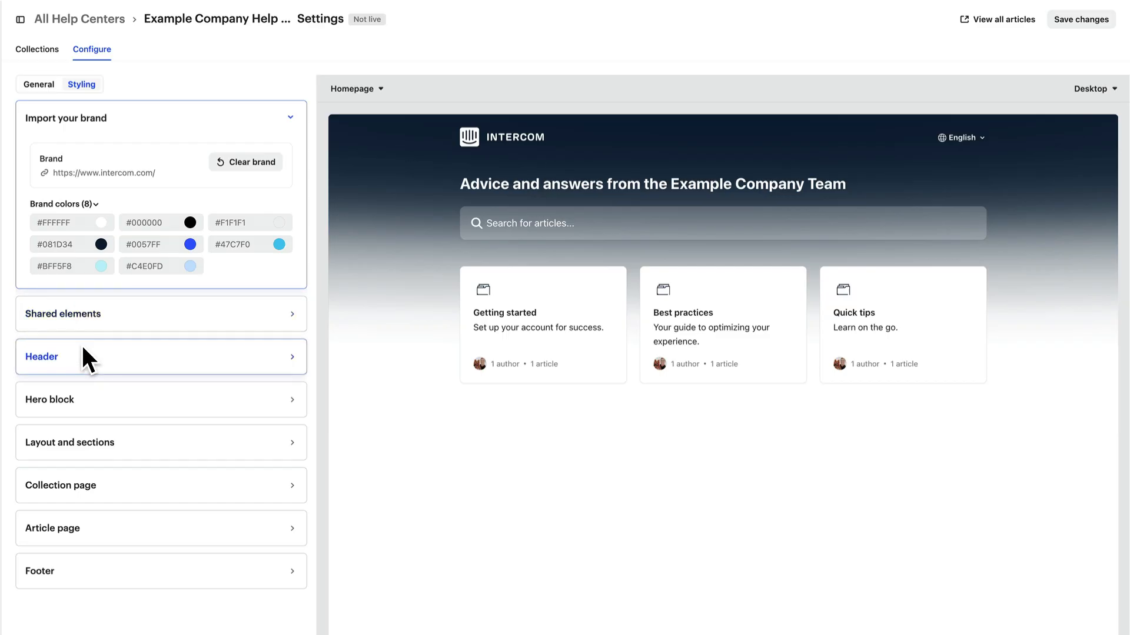
# Set the header's Example Company logo, Contact, Pricing and Academy links, and background colour
pyautogui.click(159, 357)
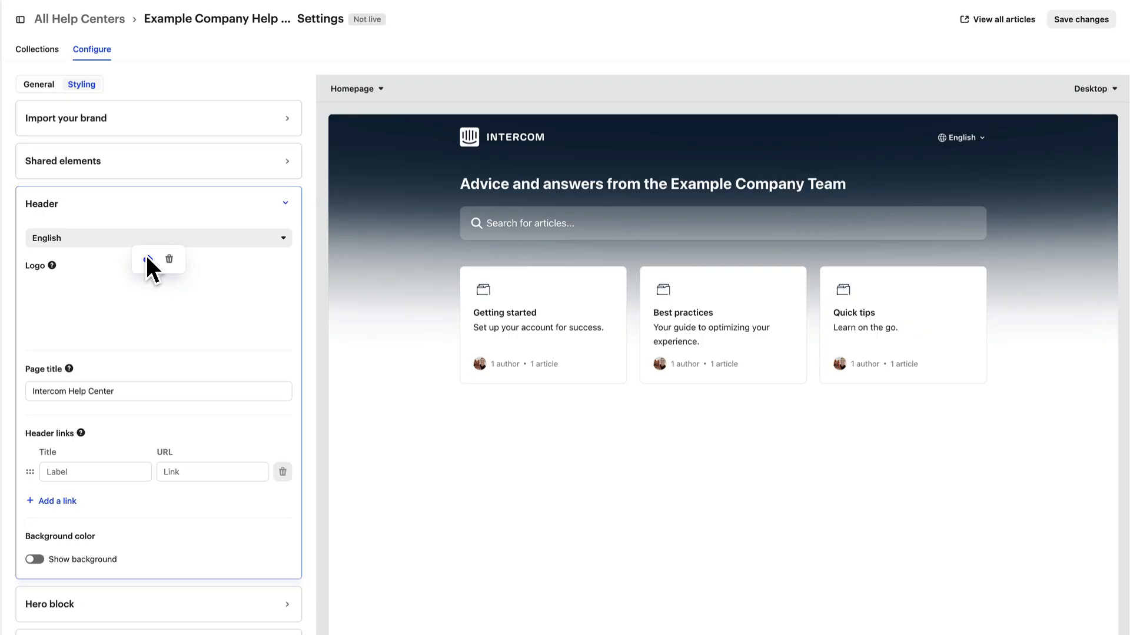
pyautogui.click(147, 258)
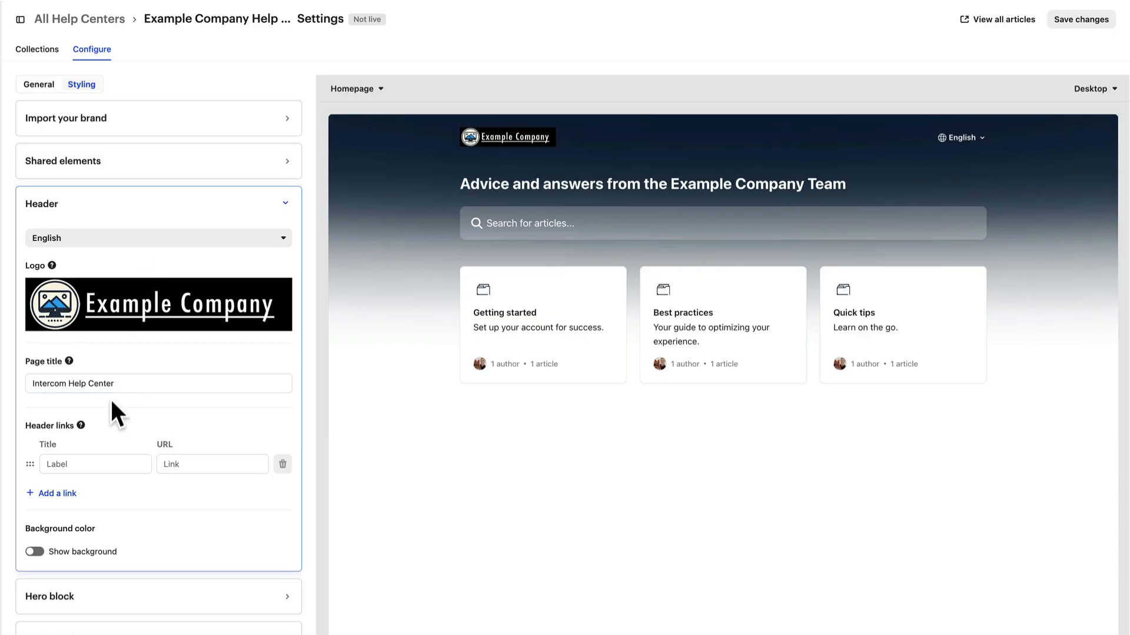
pyautogui.moveTo(102, 474)
pyautogui.write('Contact')
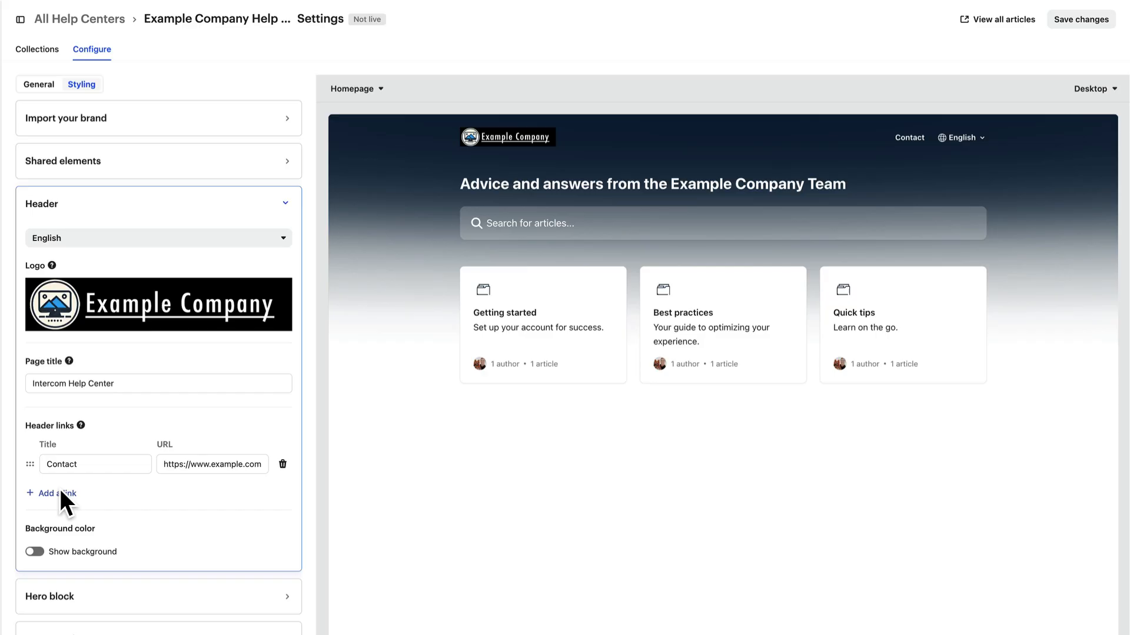
pyautogui.click(56, 493)
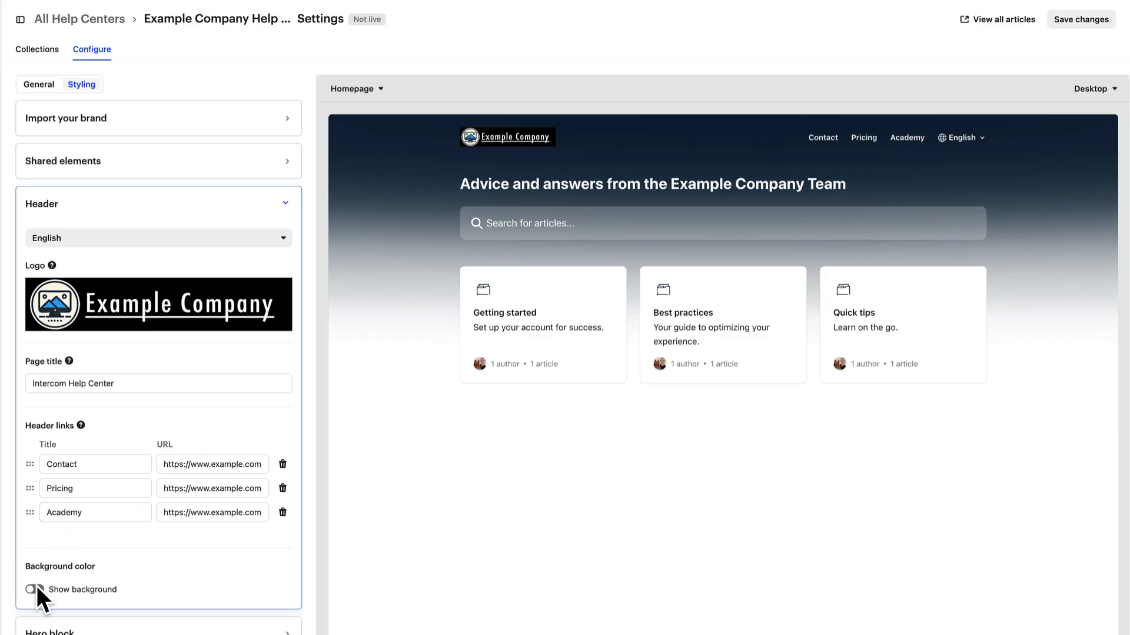
pyautogui.click(31, 589)
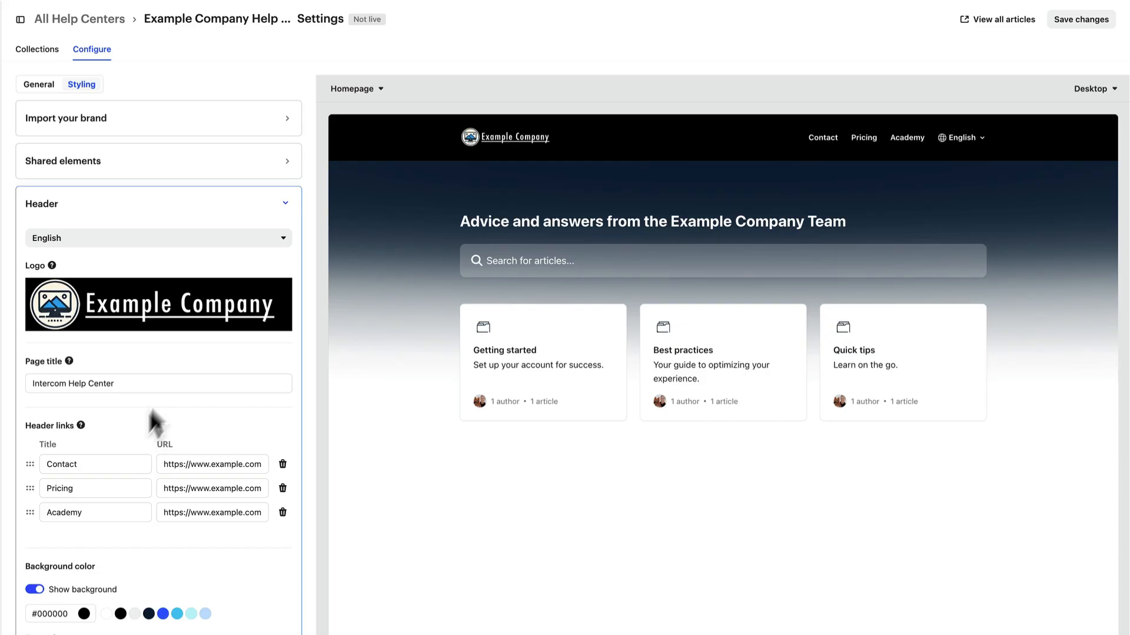
pyautogui.click(287, 204)
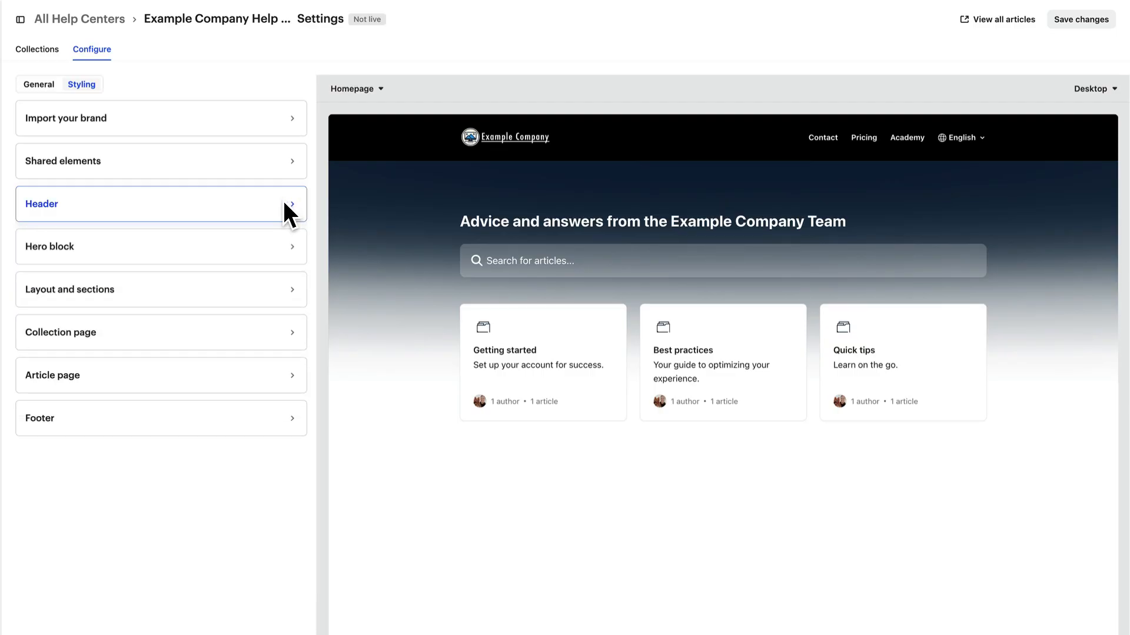
# Write 'Your home for learning.' as the hero message over an unfaded image background
pyautogui.click(161, 246)
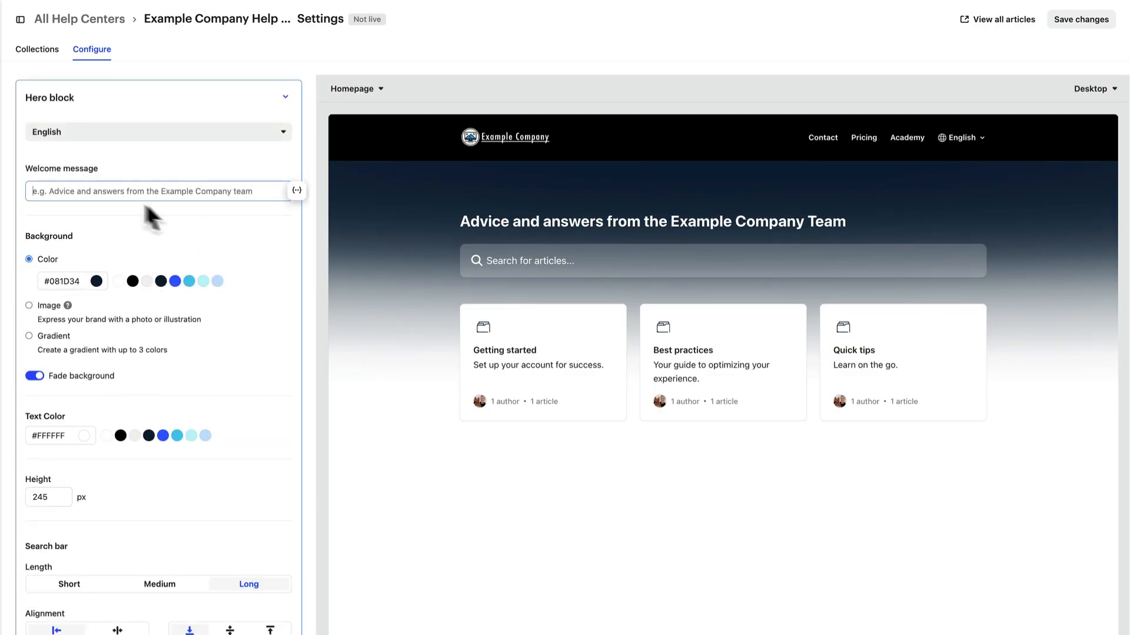
pyautogui.write('Your home for learning.')
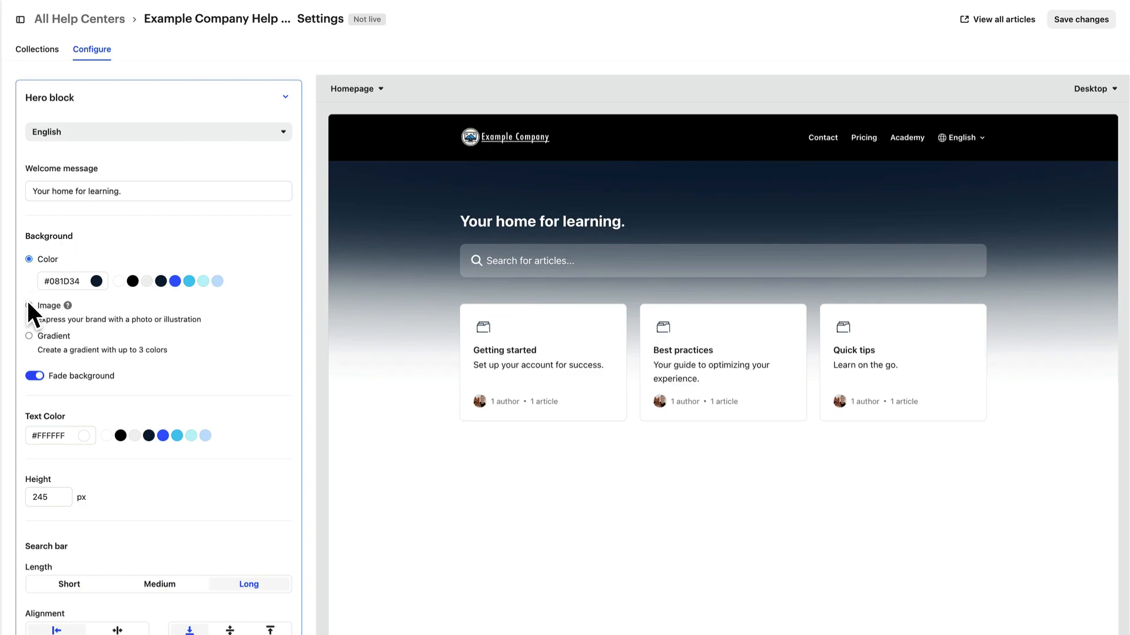
pyautogui.click(28, 278)
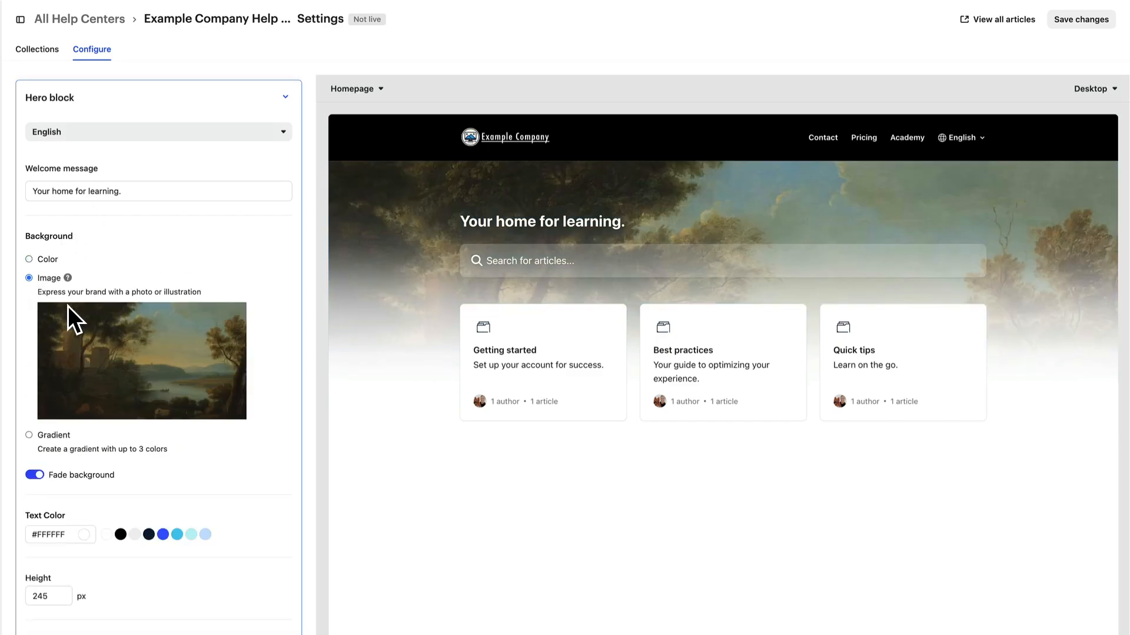
pyautogui.click(34, 475)
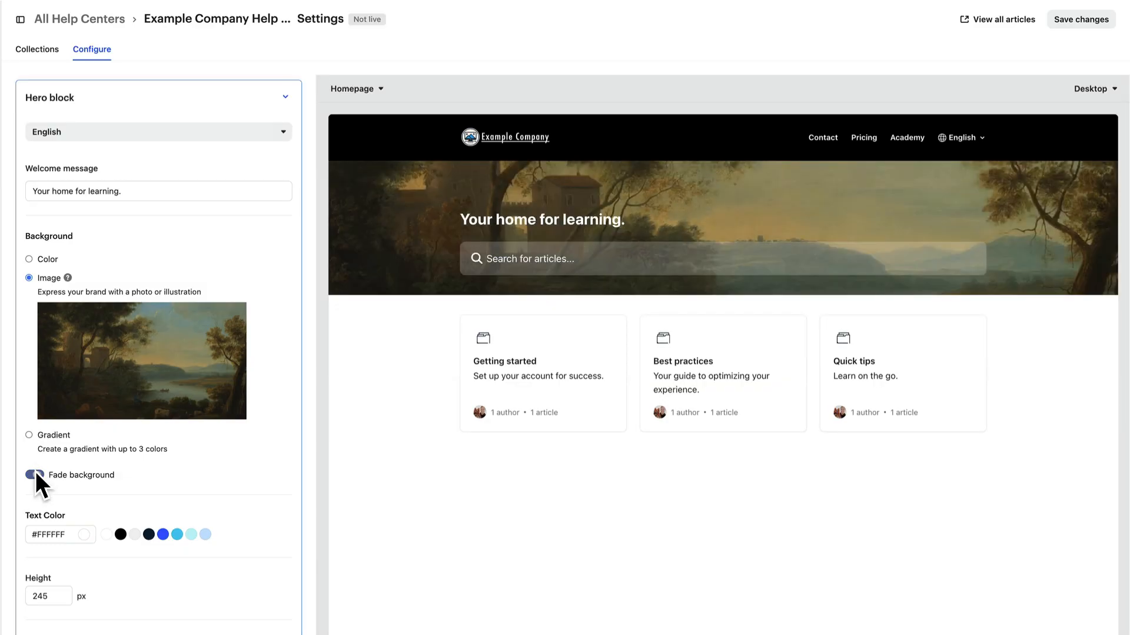
pyautogui.click(34, 474)
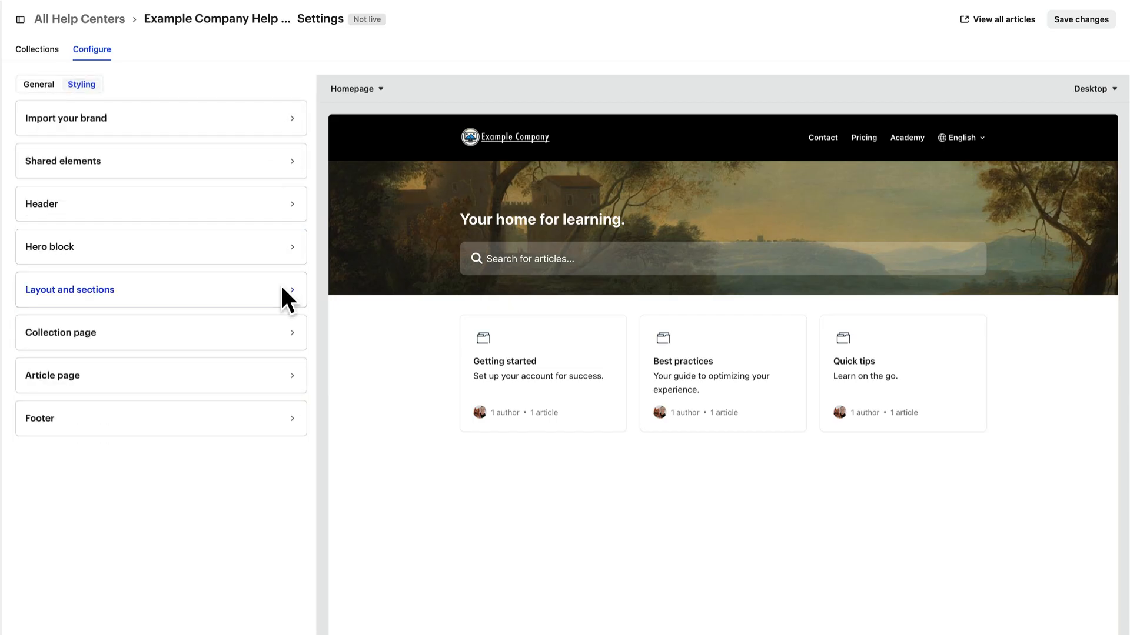
# Give the homepage collections the Visual card style with one landscape image on all collections
pyautogui.click(162, 290)
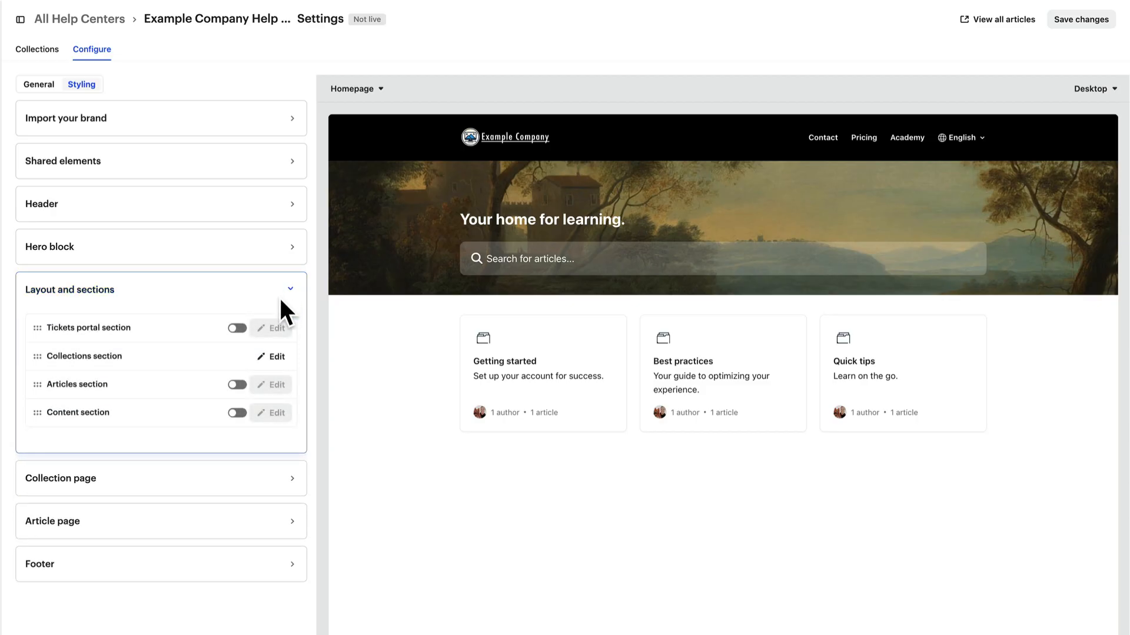
pyautogui.click(275, 357)
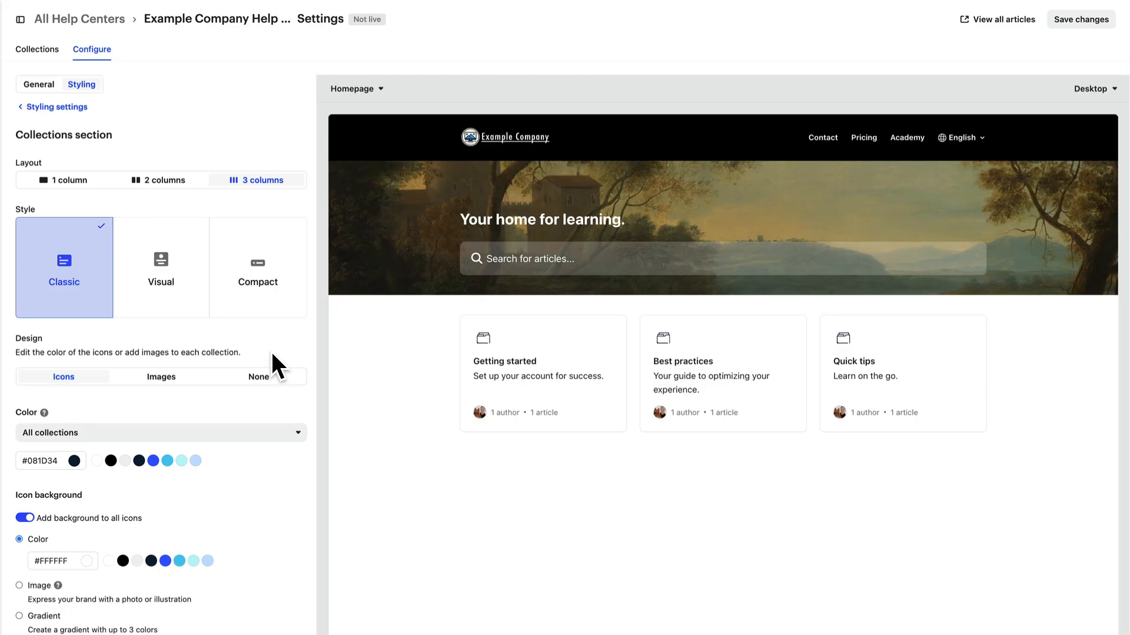
pyautogui.moveTo(271, 220)
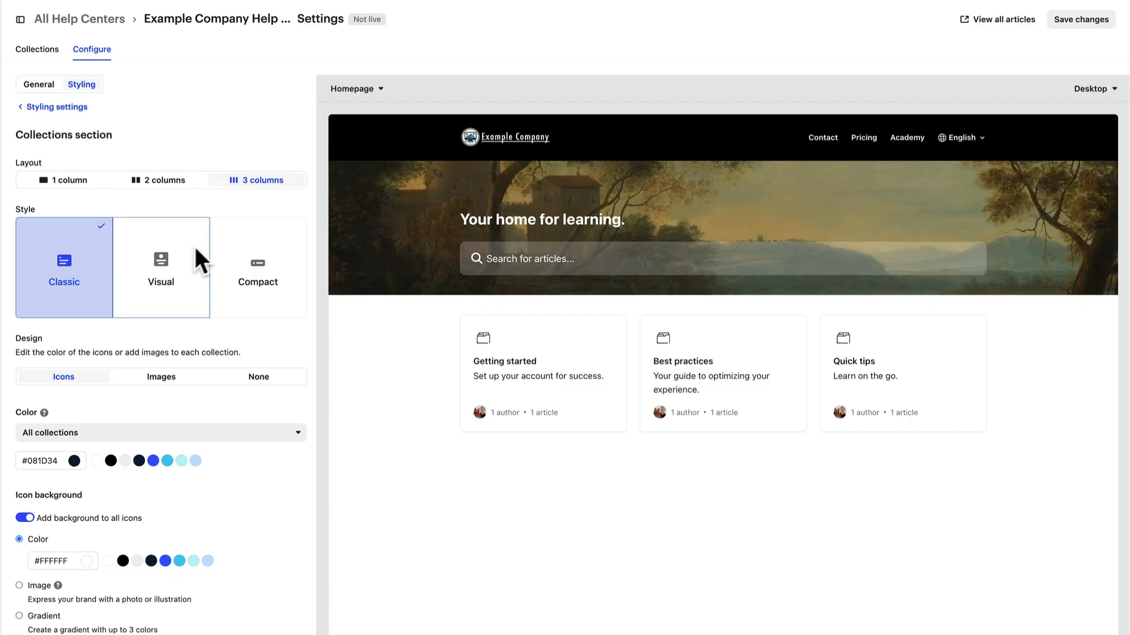
pyautogui.click(162, 267)
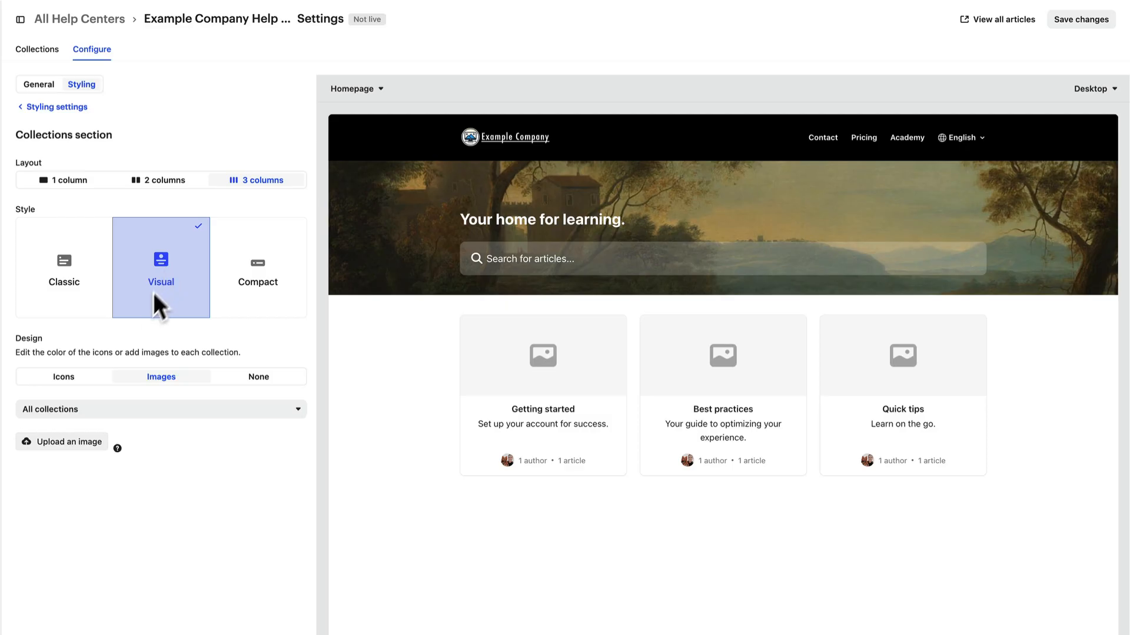
pyautogui.click(62, 442)
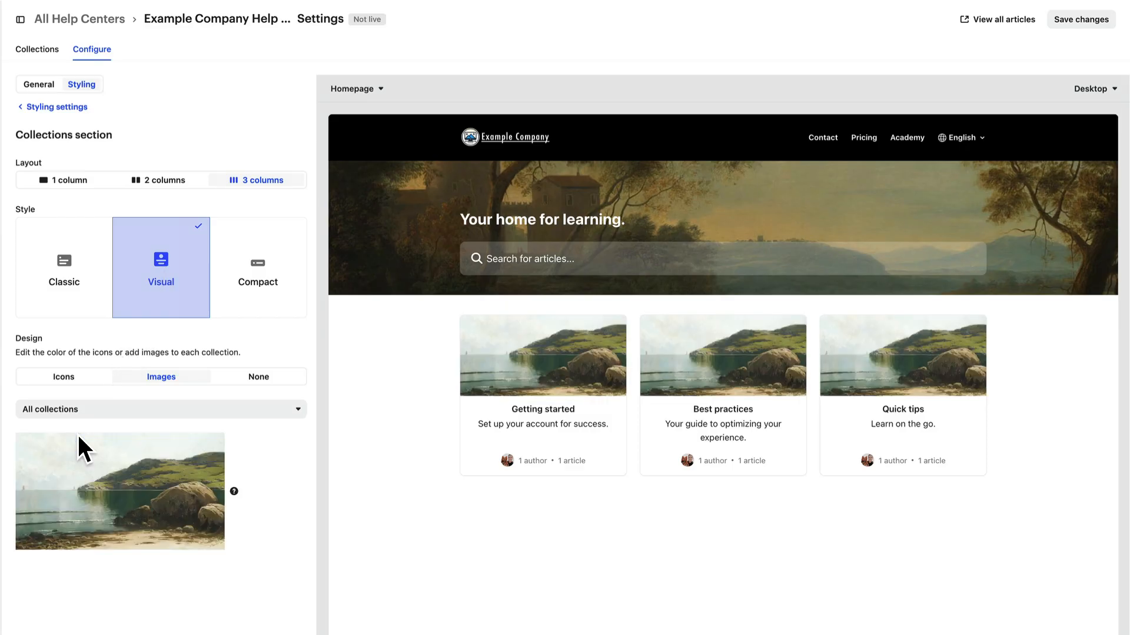
pyautogui.moveTo(68, 133)
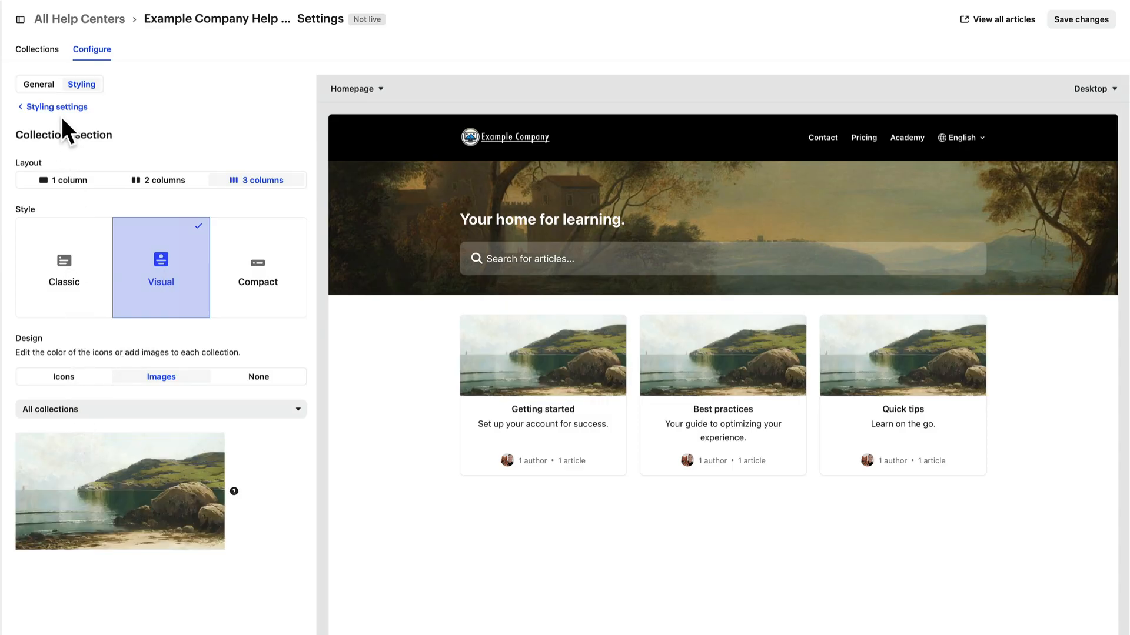
pyautogui.click(56, 107)
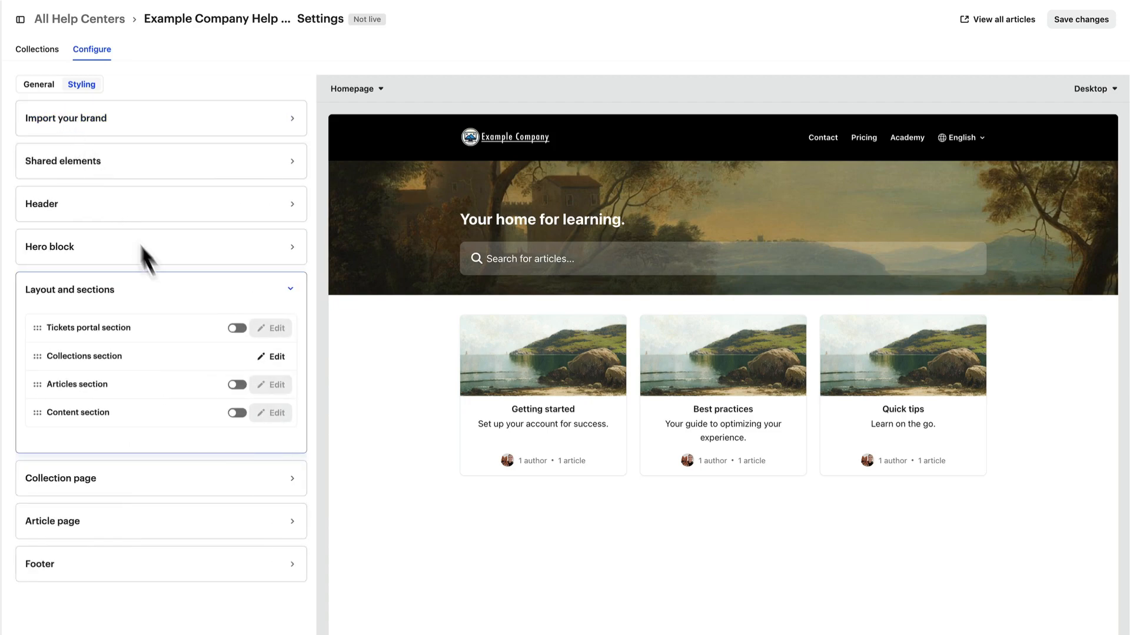
# Add a new-products content section to the homepage with its own button
pyautogui.click(236, 413)
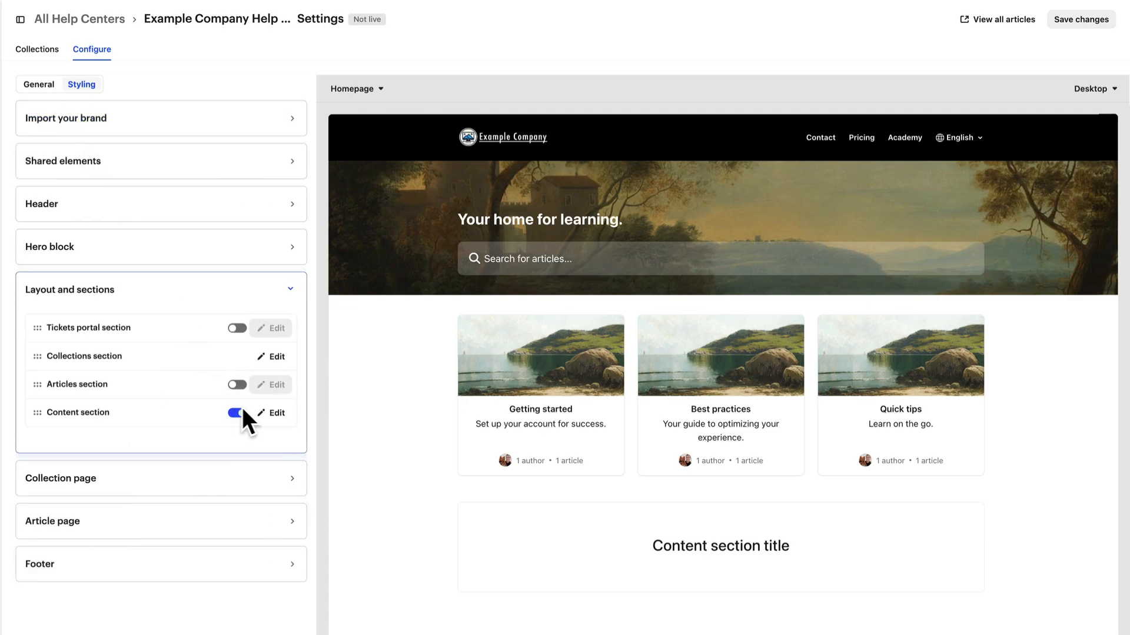
pyautogui.click(276, 413)
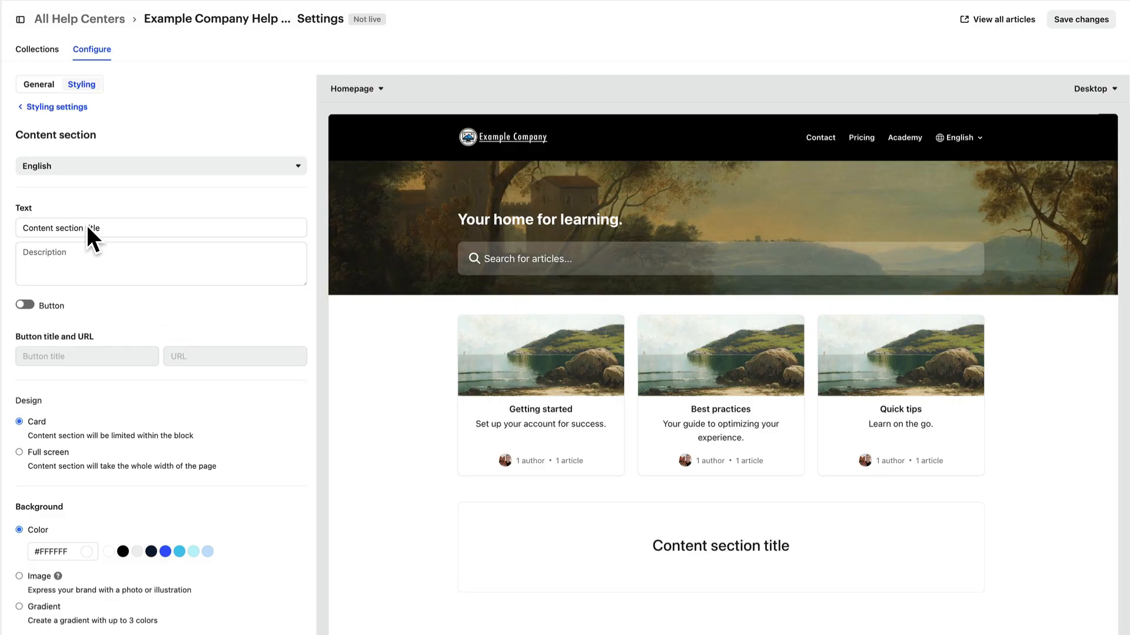
pyautogui.click(25, 304)
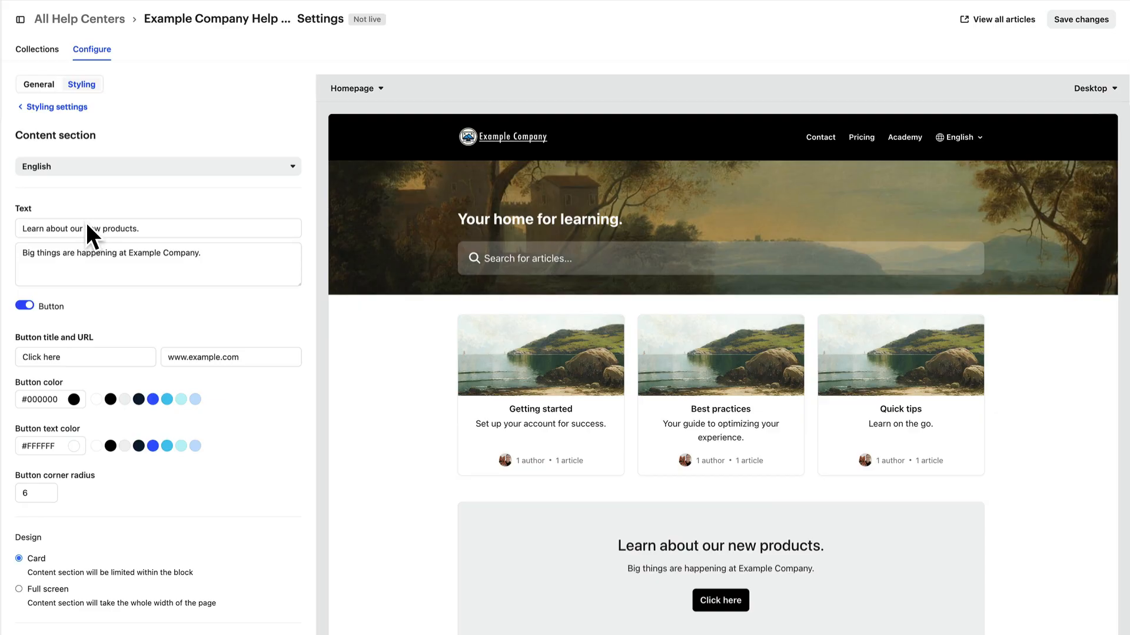
pyautogui.click(52, 107)
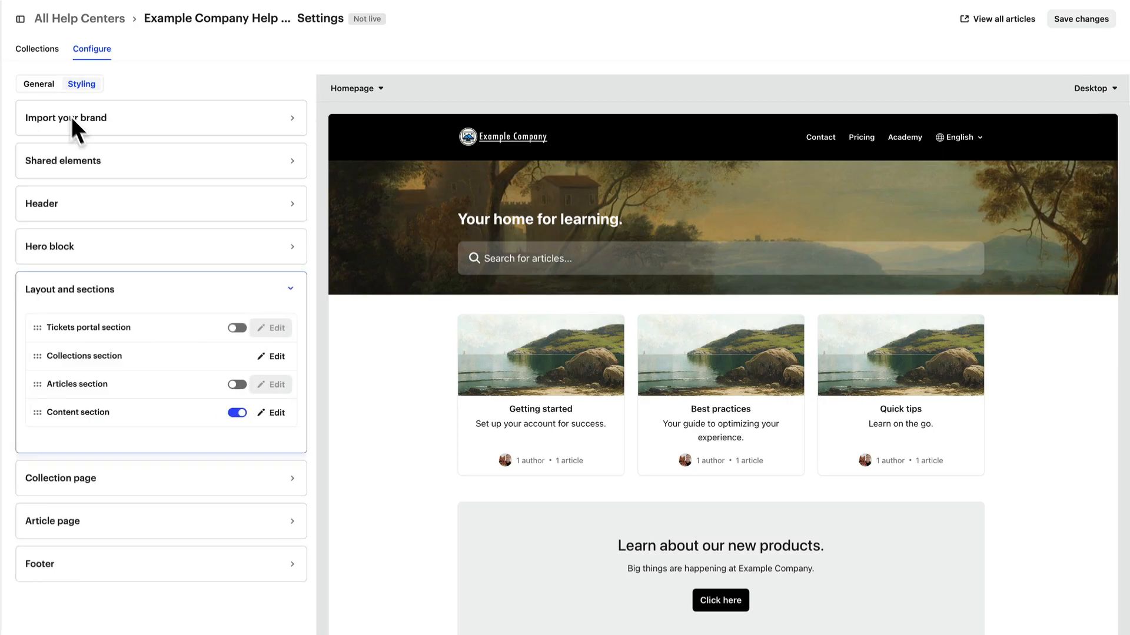
# Enable the tickets portal section and order content first, tickets portal last
pyautogui.click(237, 328)
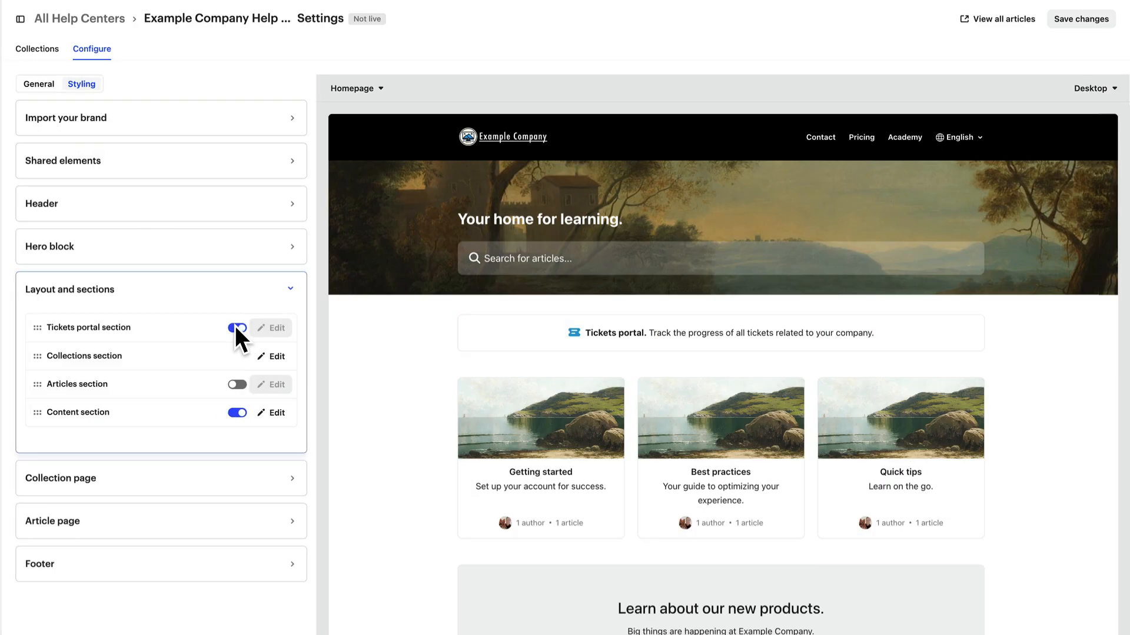
pyautogui.click(236, 328)
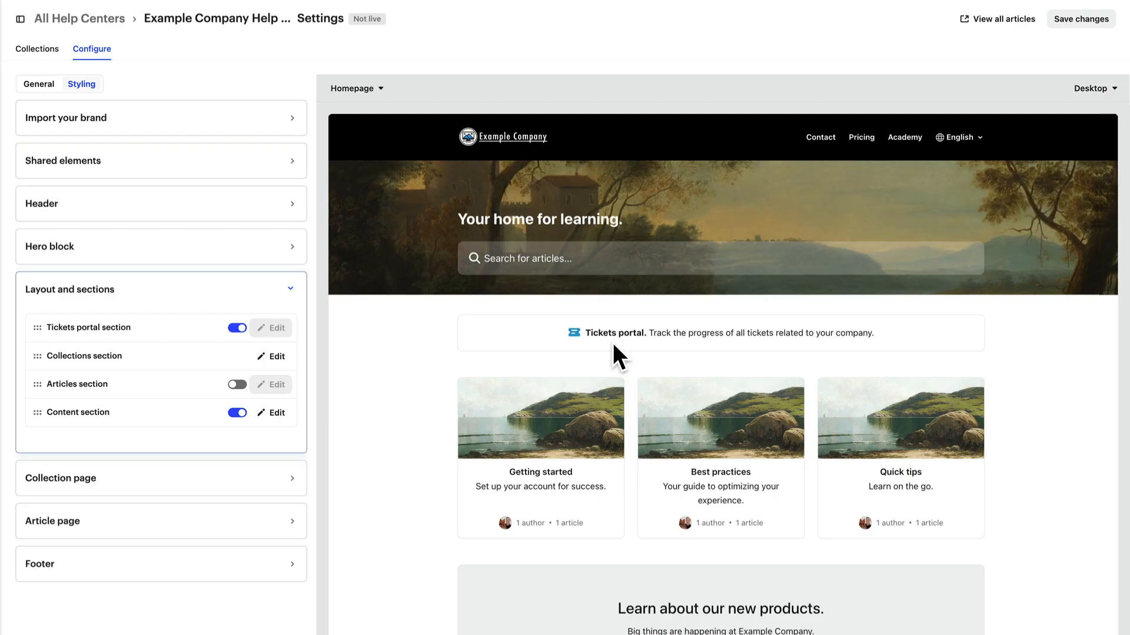
pyautogui.moveTo(58, 415)
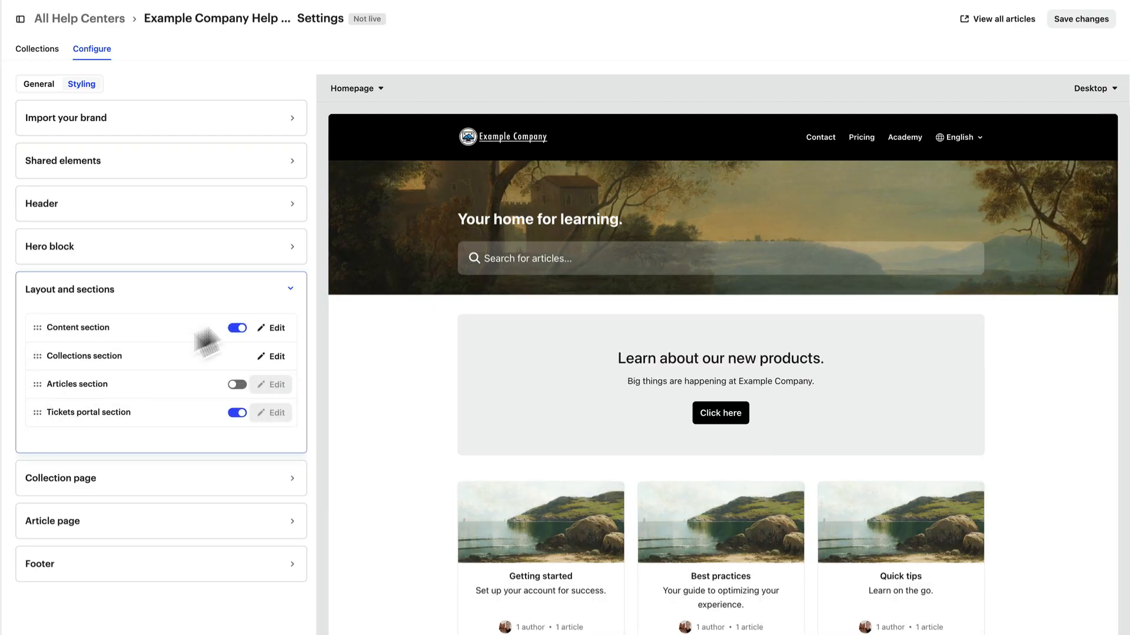
pyautogui.click(161, 289)
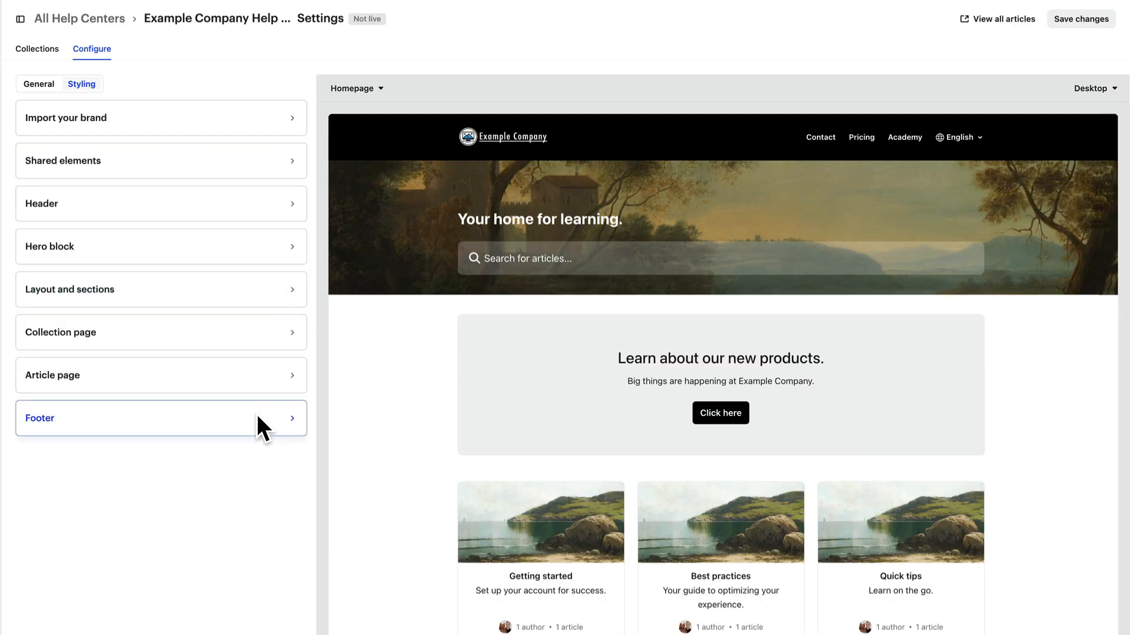
# Add Instagram, Facebook and LinkedIn social links to the footer
pyautogui.click(161, 418)
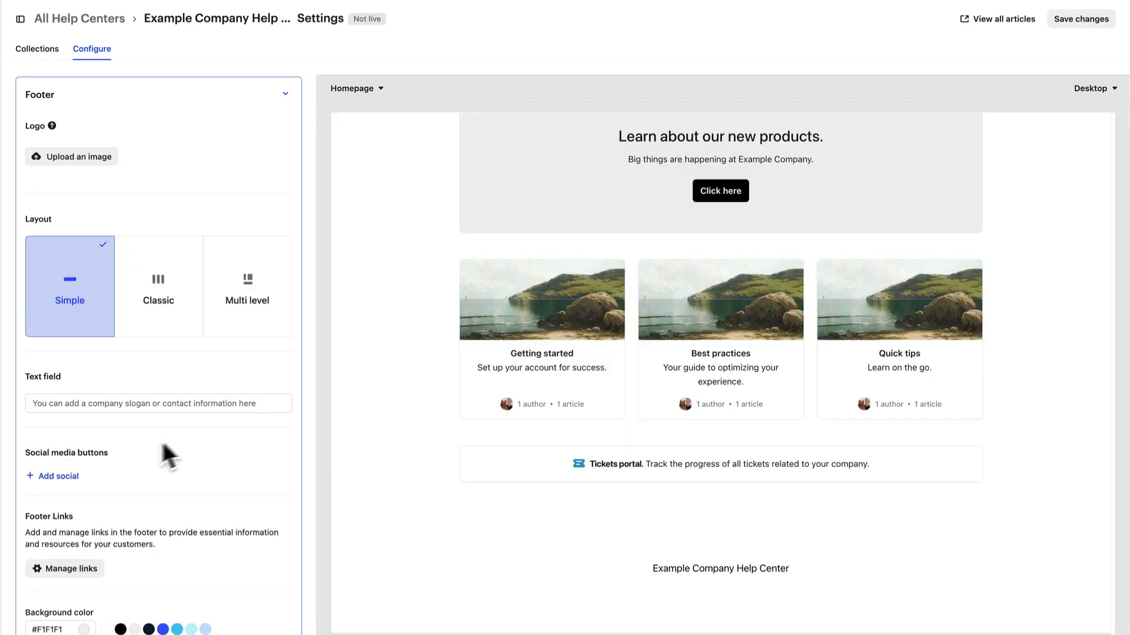
pyautogui.click(59, 477)
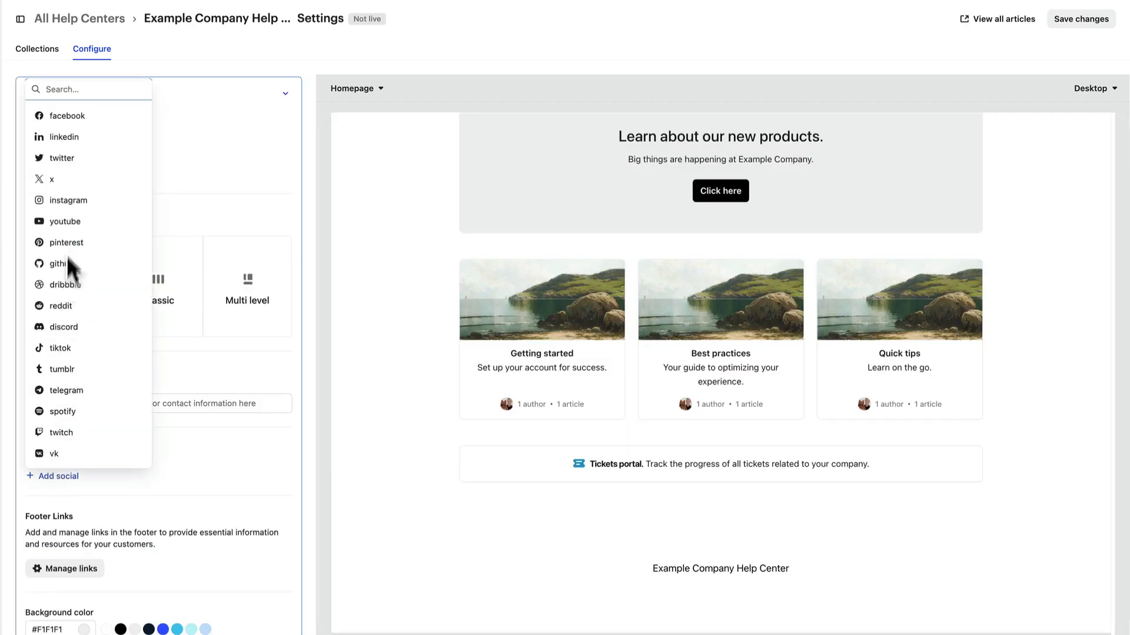
pyautogui.click(71, 201)
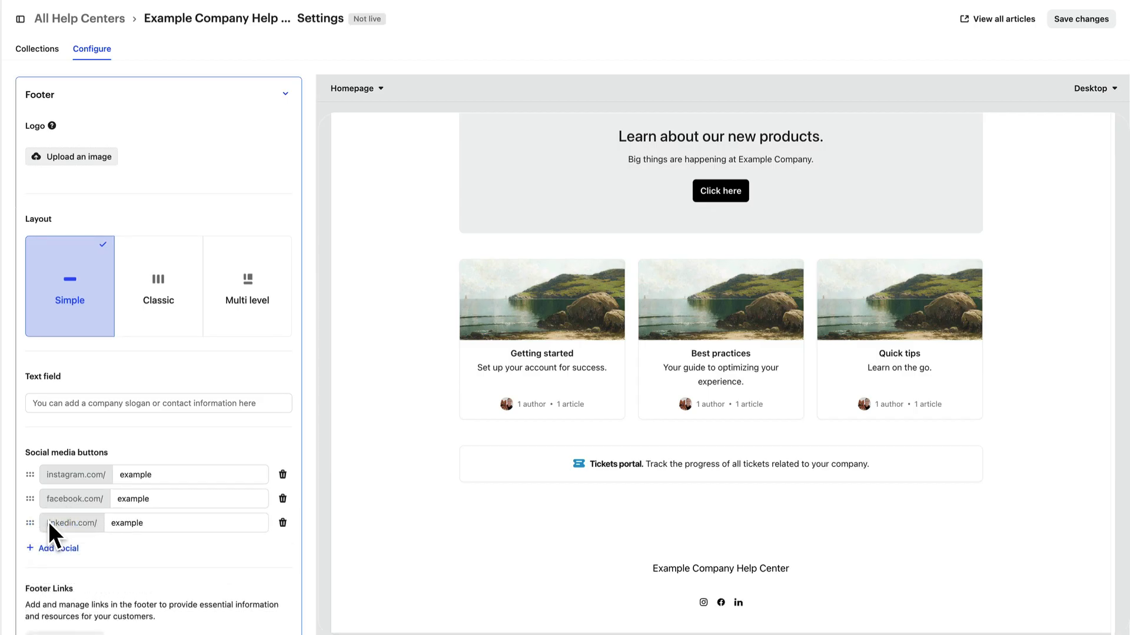
# Make the footer background black with white text
pyautogui.scroll(-3)
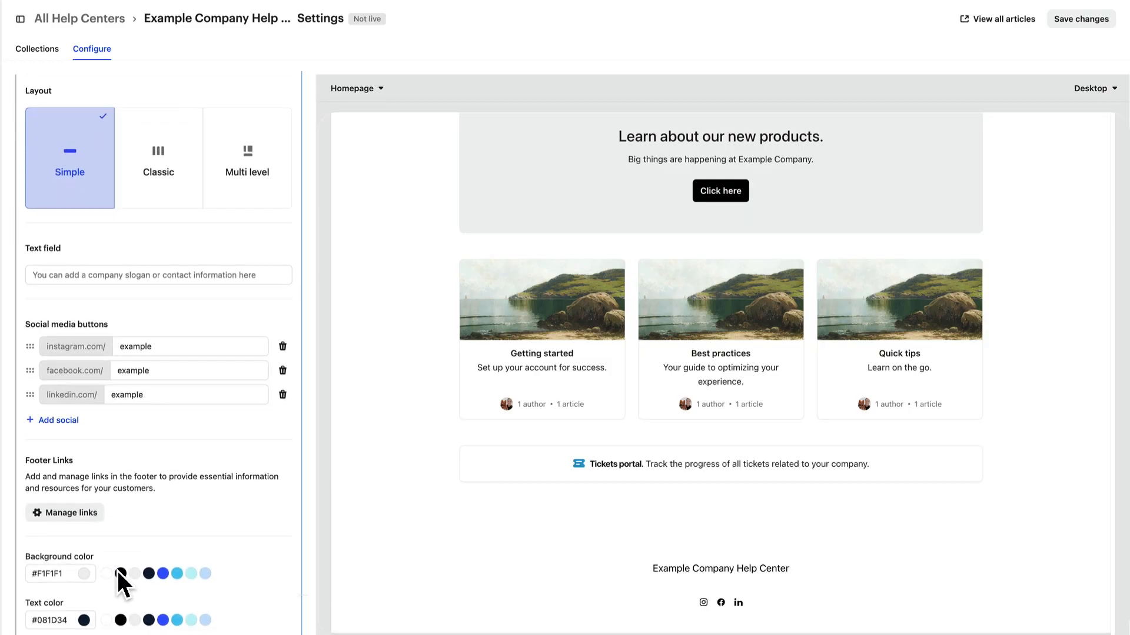
pyautogui.click(120, 573)
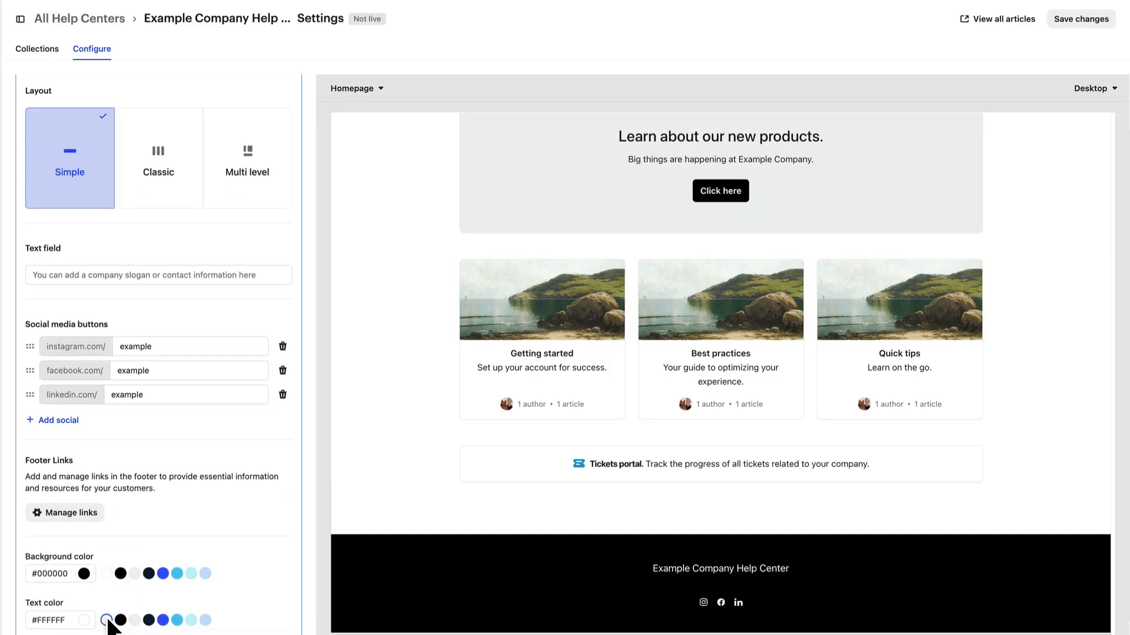
pyautogui.moveTo(958, 109)
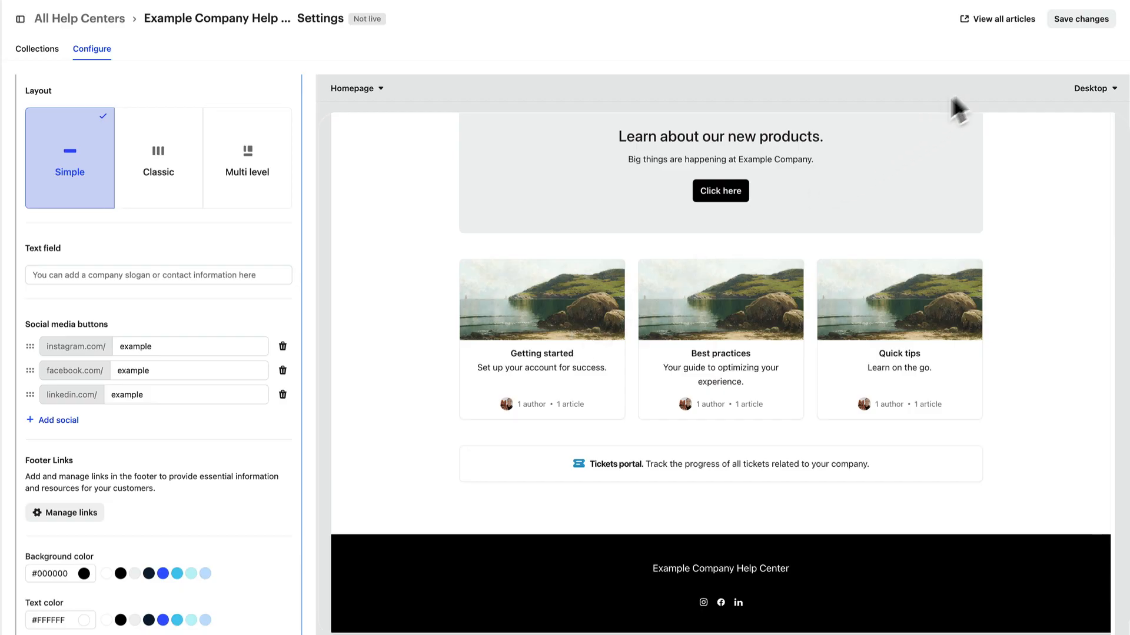
pyautogui.click(1081, 17)
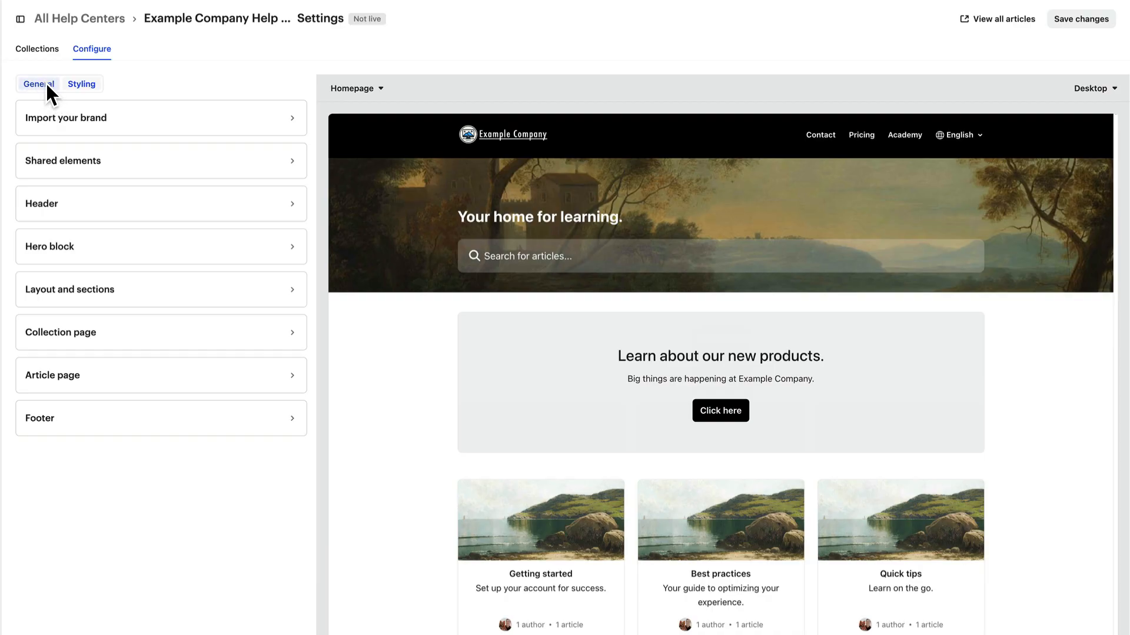
# Turn on the public Help Center website, save it live, and view the intercom.help page
pyautogui.click(38, 84)
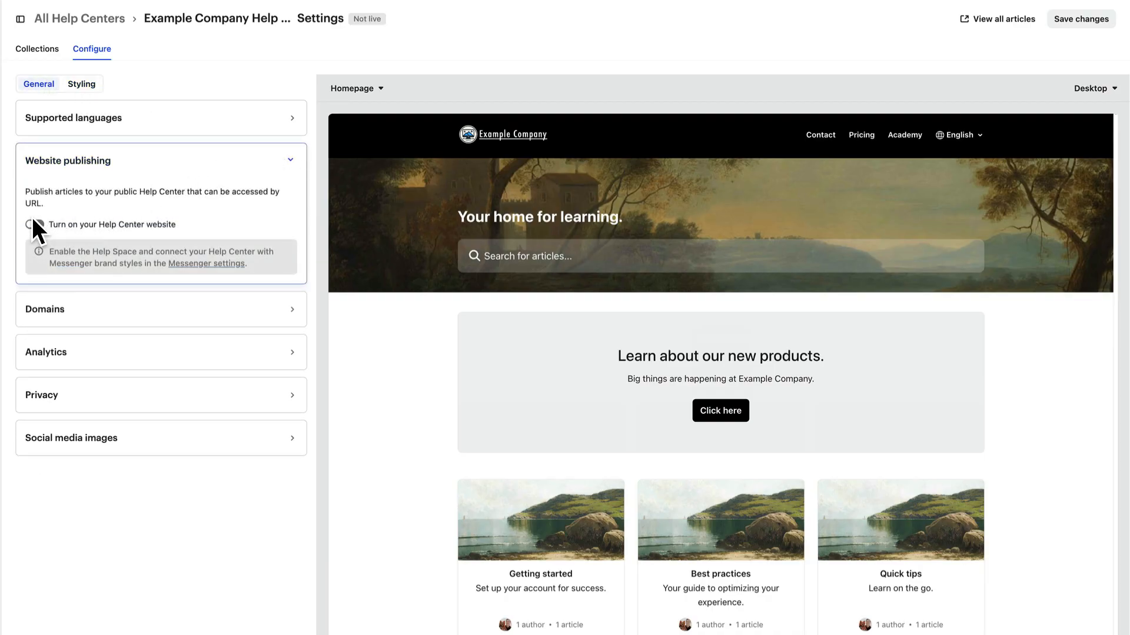
pyautogui.click(34, 224)
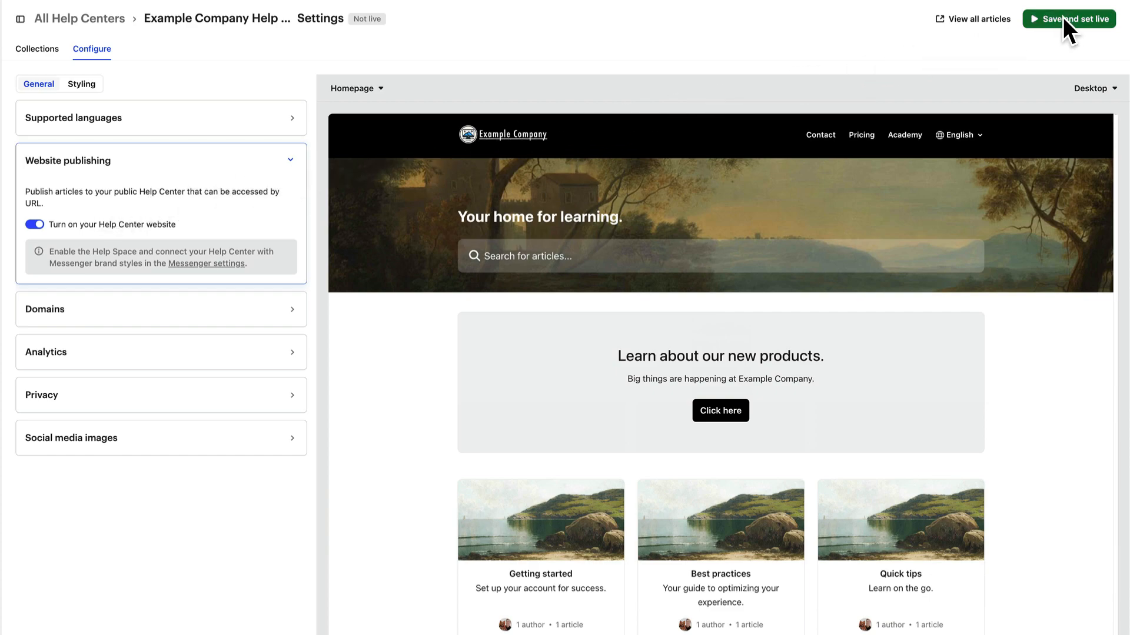
pyautogui.click(1075, 19)
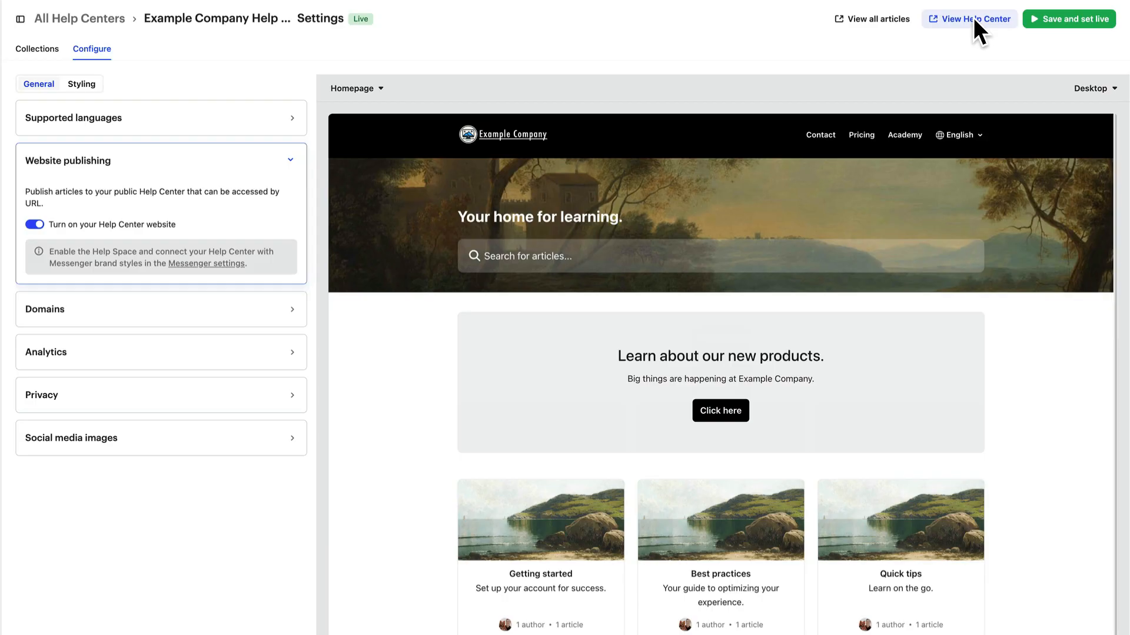
pyautogui.click(972, 19)
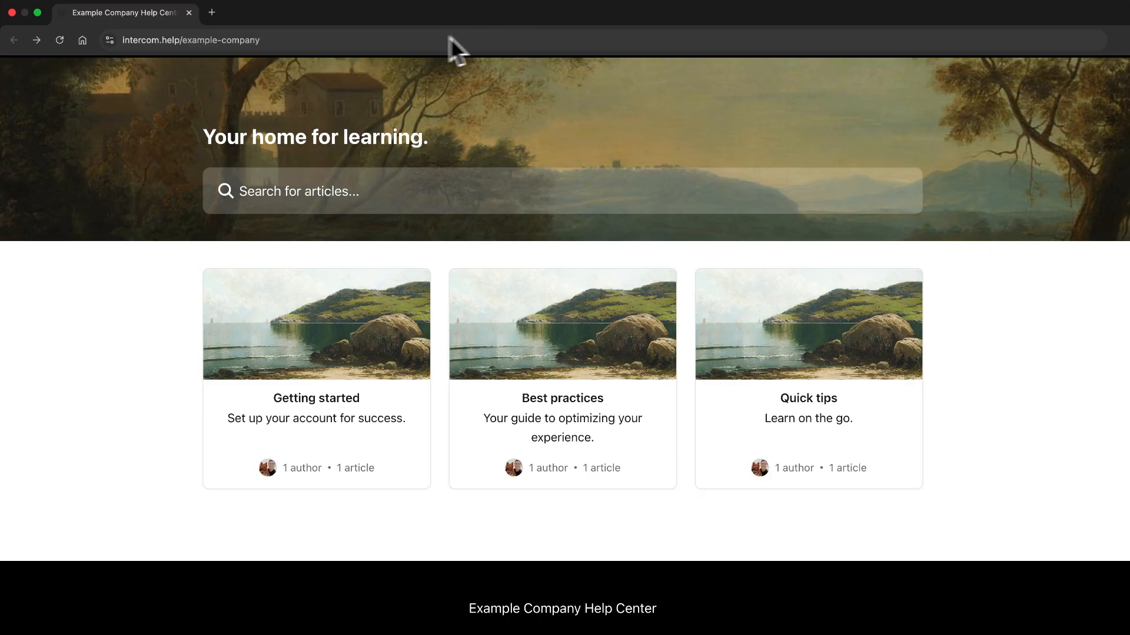
pyautogui.moveTo(358, 54)
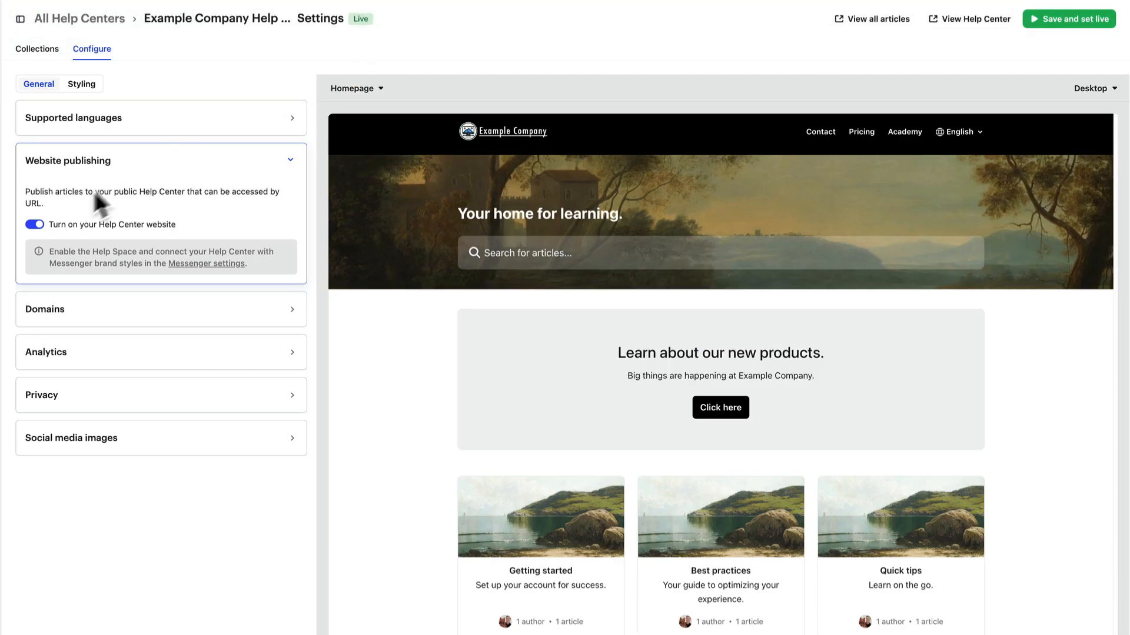
# Switch the public Help Center website off again and save the changes
pyautogui.click(34, 224)
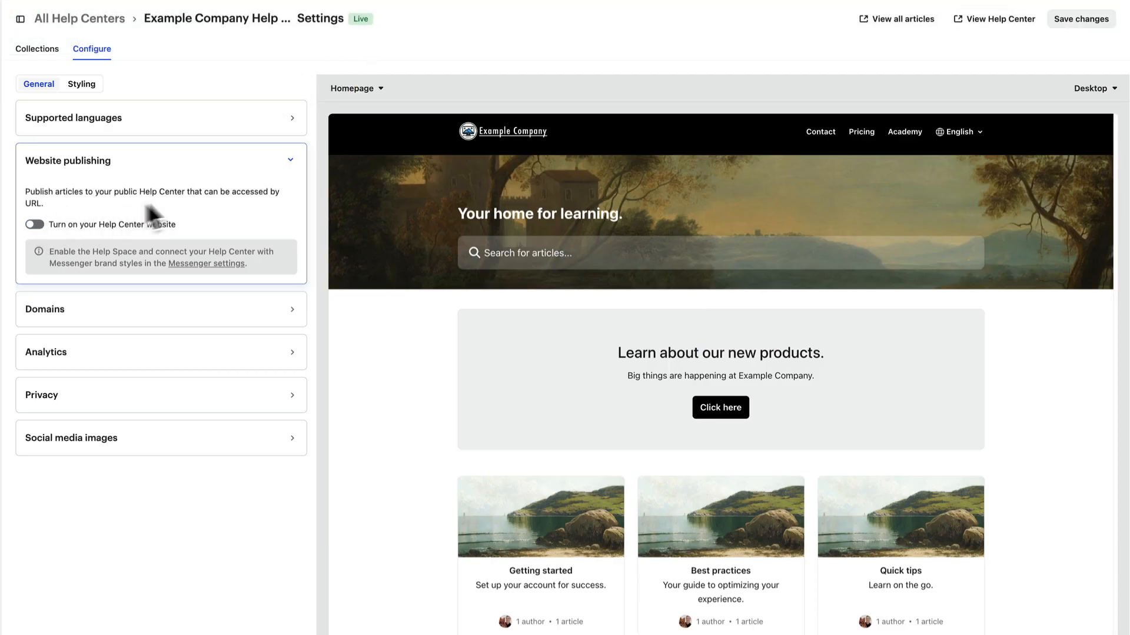
pyautogui.click(1080, 19)
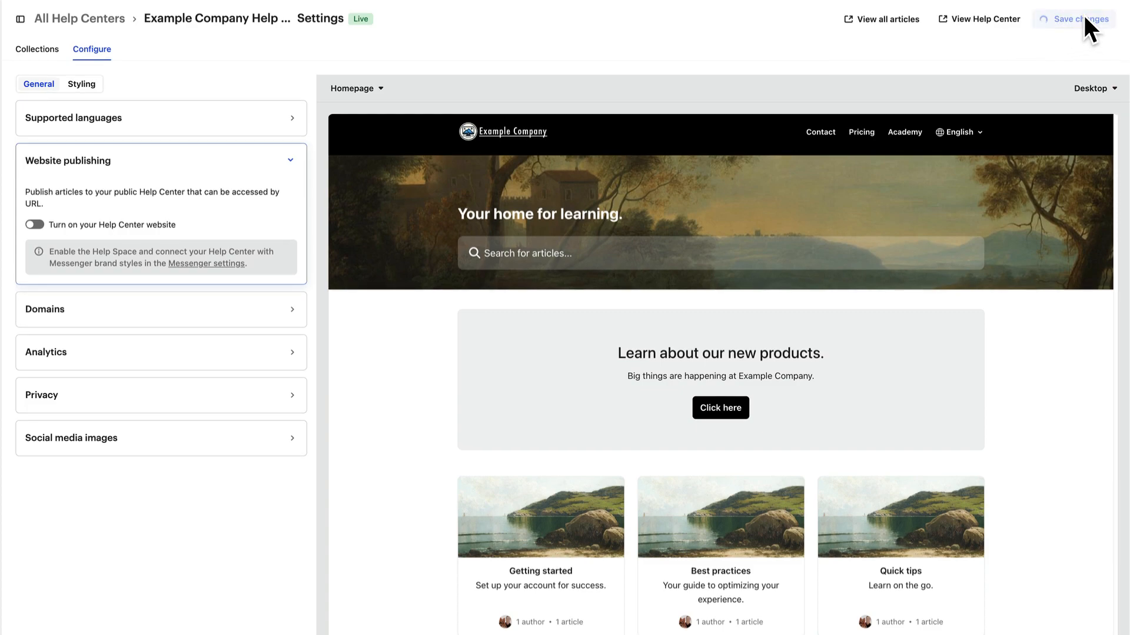
pyautogui.click(1079, 19)
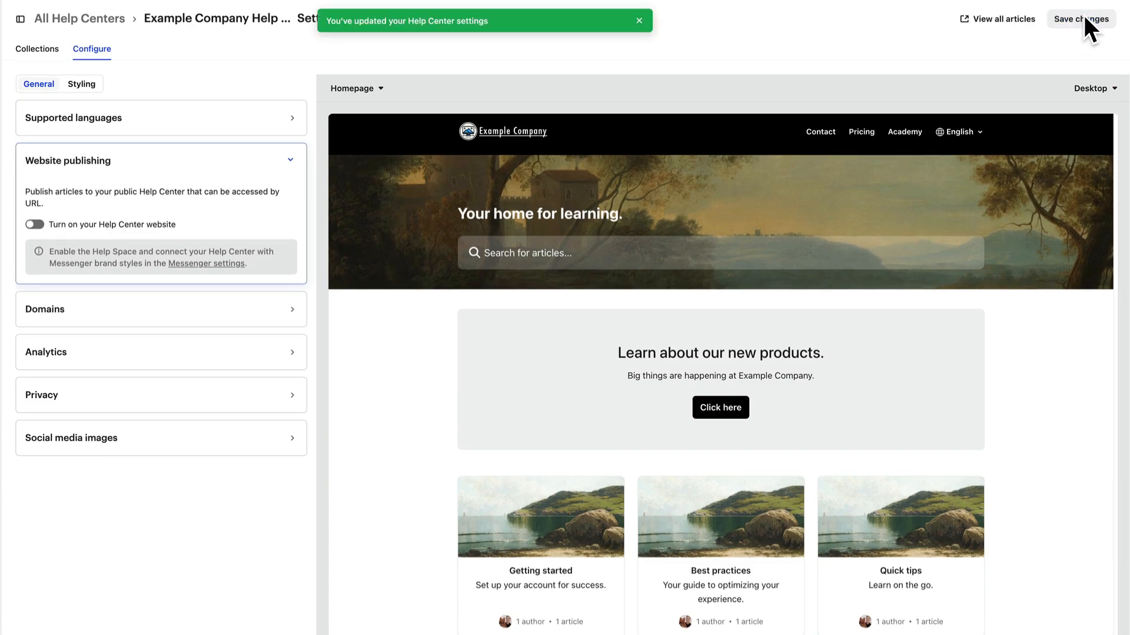